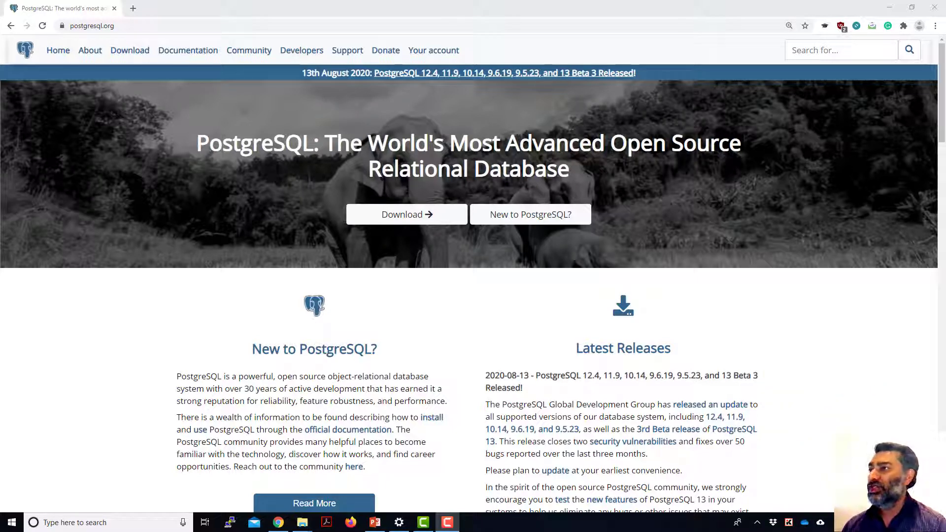
pyautogui.moveTo(428, 223)
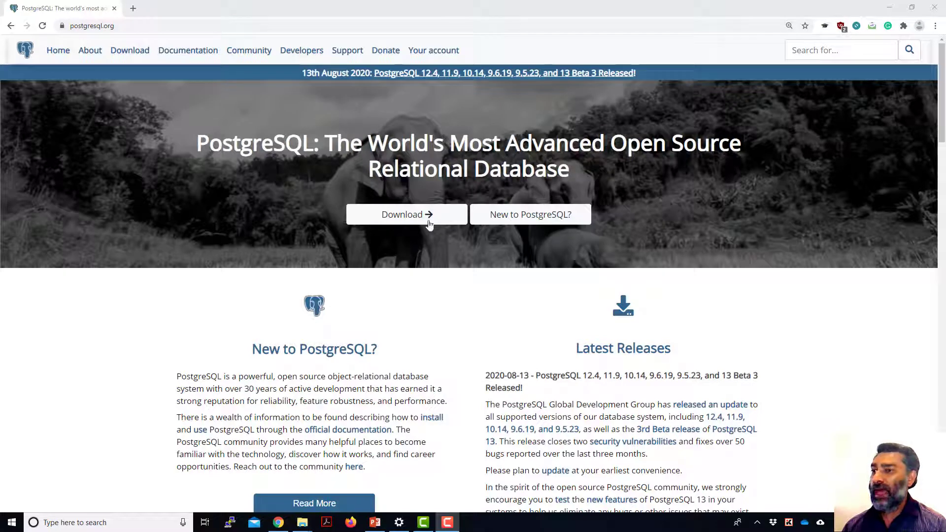
# Go from postgresql.org's Download page to the Windows installers page
pyautogui.click(406, 214)
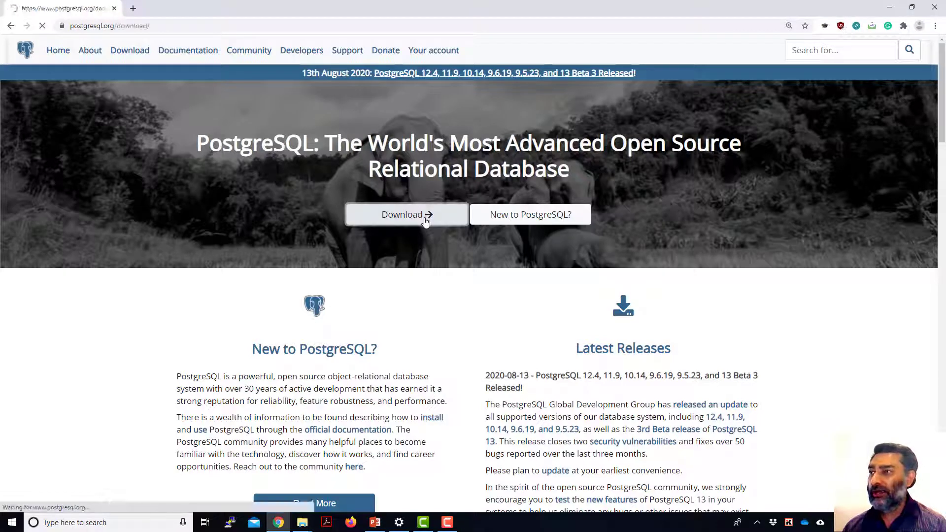
pyautogui.click(406, 215)
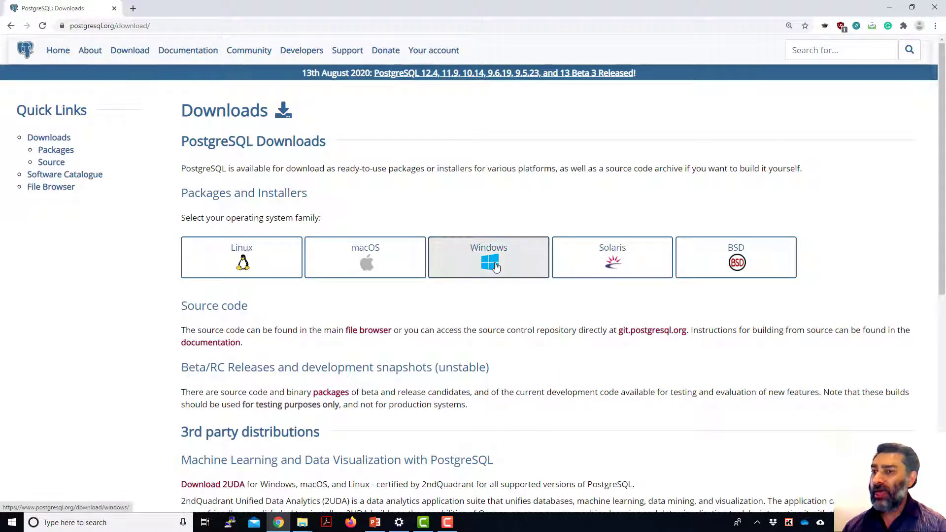
pyautogui.moveTo(510, 269)
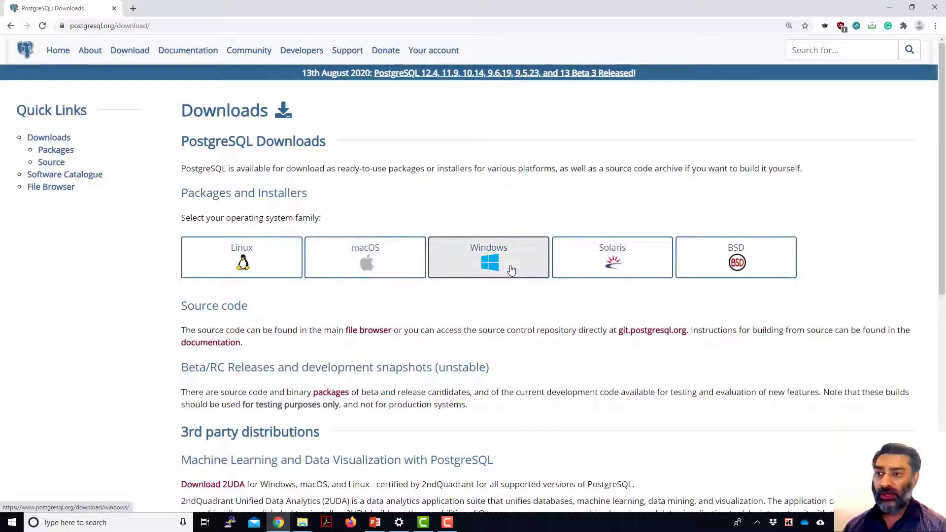
pyautogui.click(489, 257)
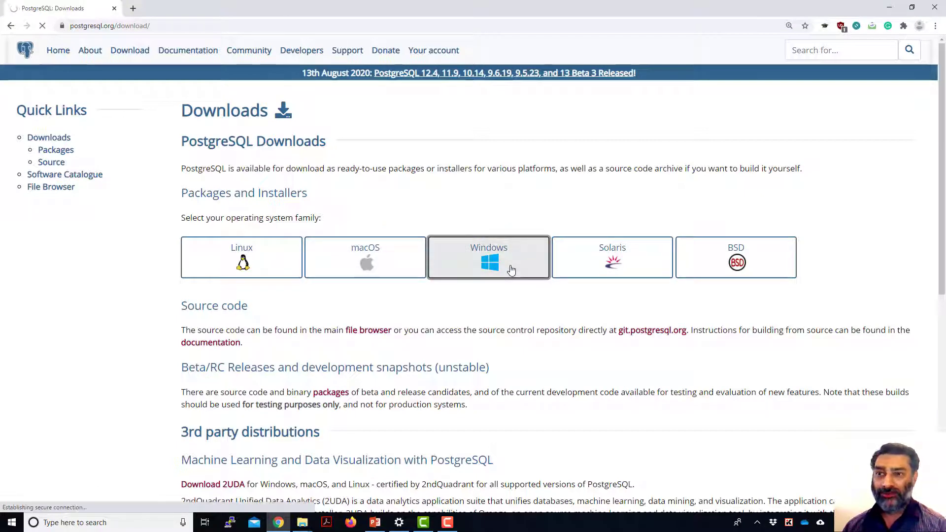
pyautogui.click(489, 258)
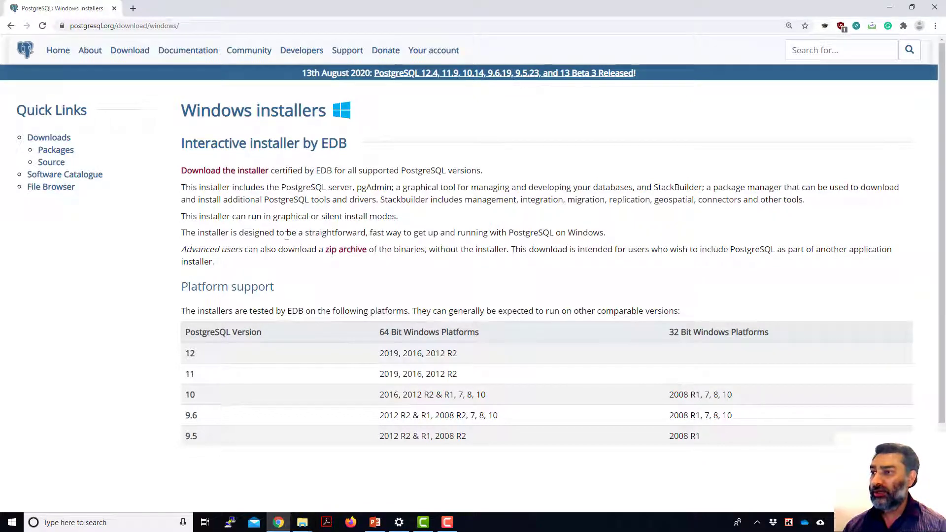
# On EDB's download page, download the PostgreSQL 12.4 installer for Windows x86-64
pyautogui.click(224, 170)
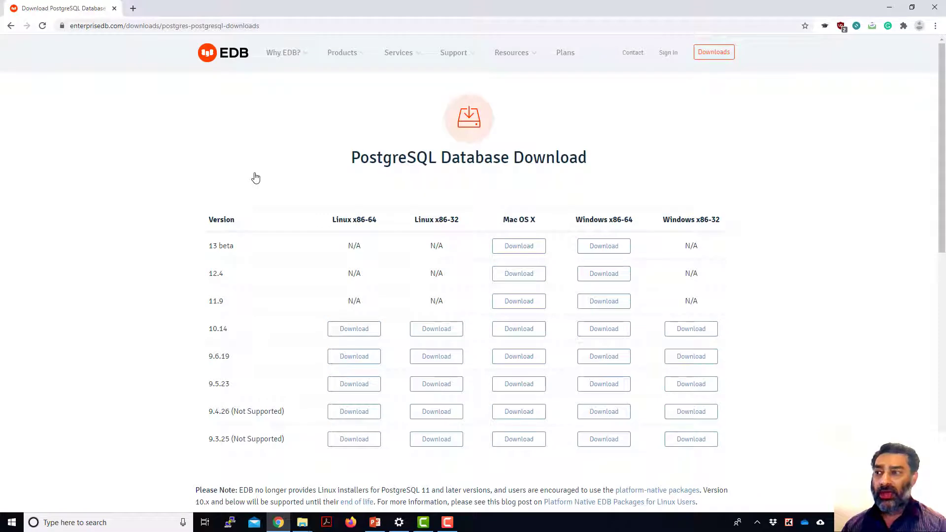
pyautogui.moveTo(200, 276)
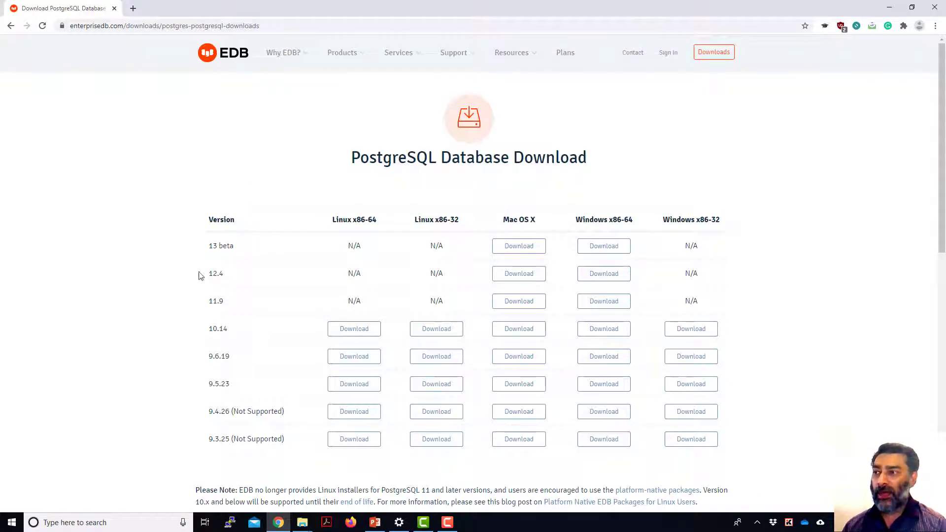
pyautogui.moveTo(446, 280)
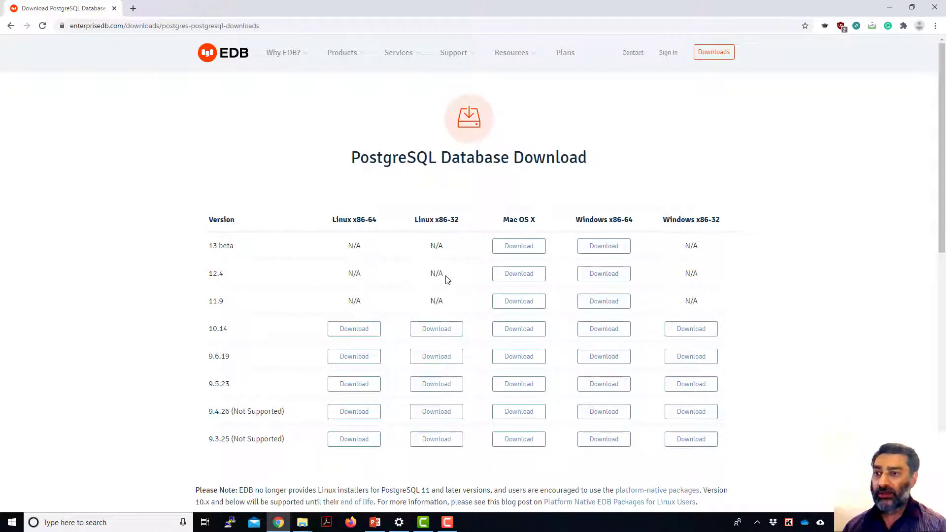
pyautogui.moveTo(241, 286)
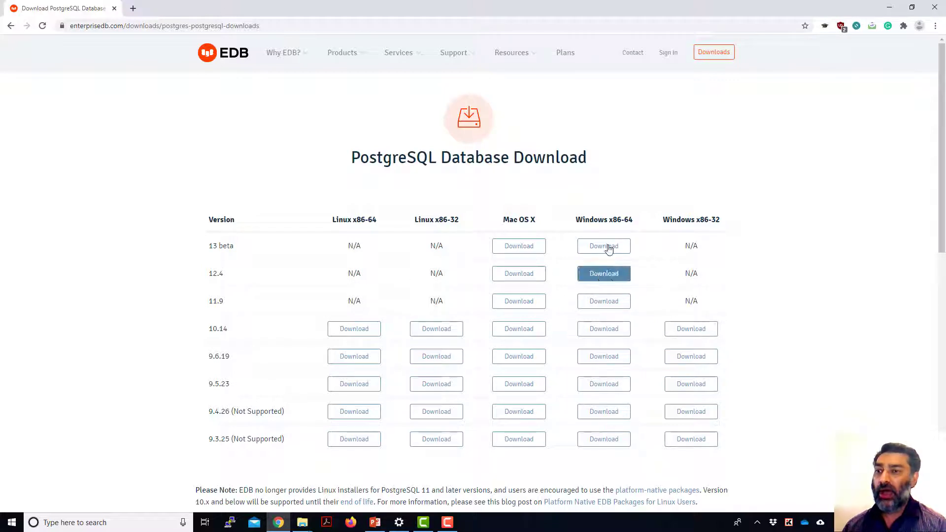
pyautogui.moveTo(603, 273)
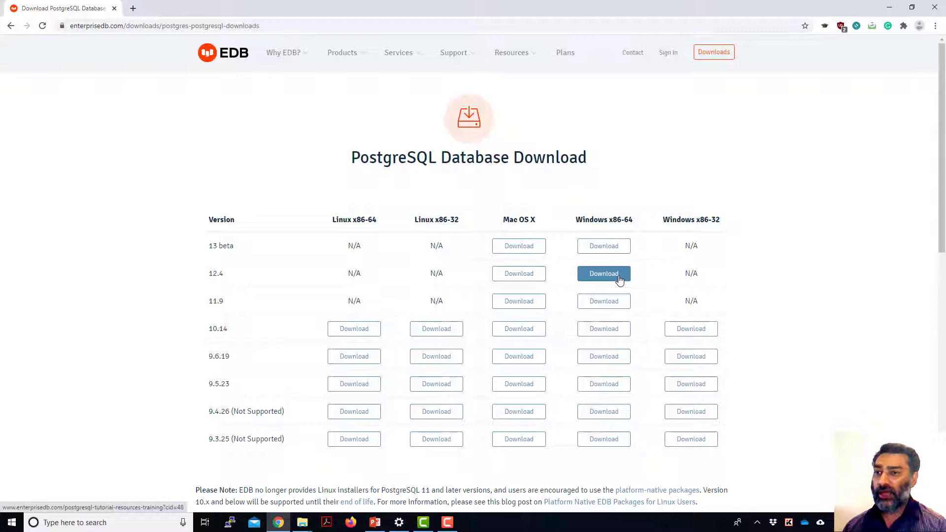
pyautogui.click(603, 273)
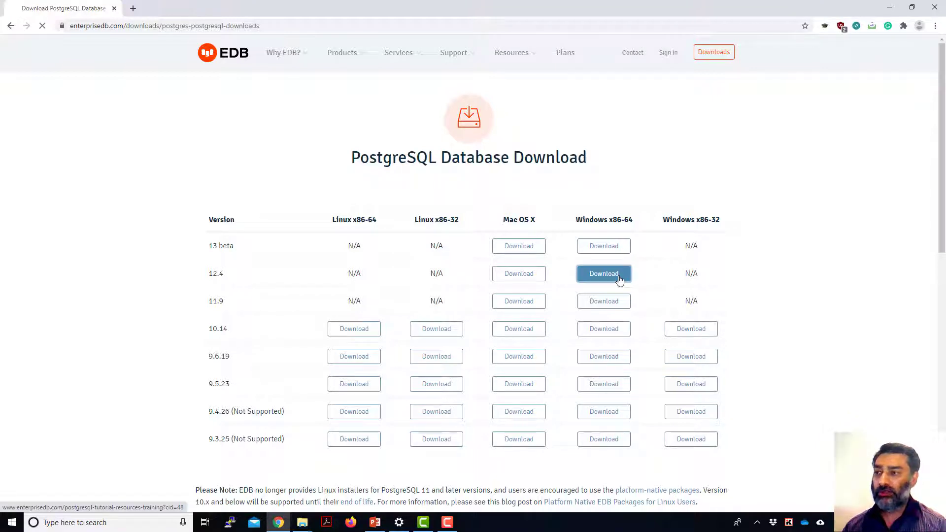
pyautogui.click(603, 274)
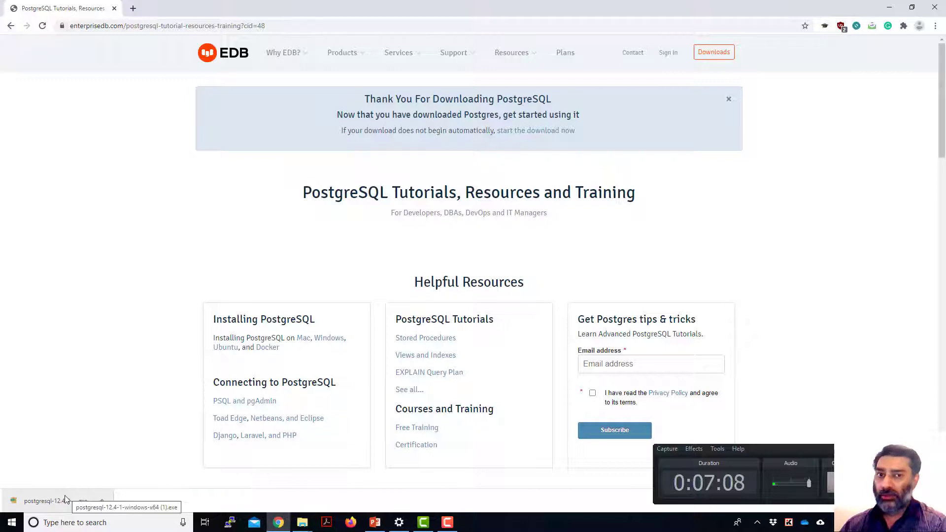
pyautogui.click(51, 501)
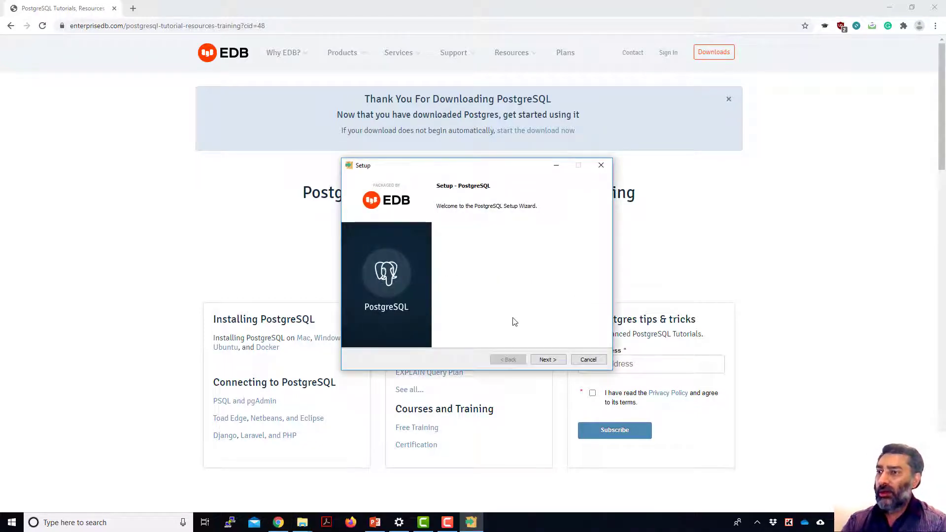
pyautogui.moveTo(542, 326)
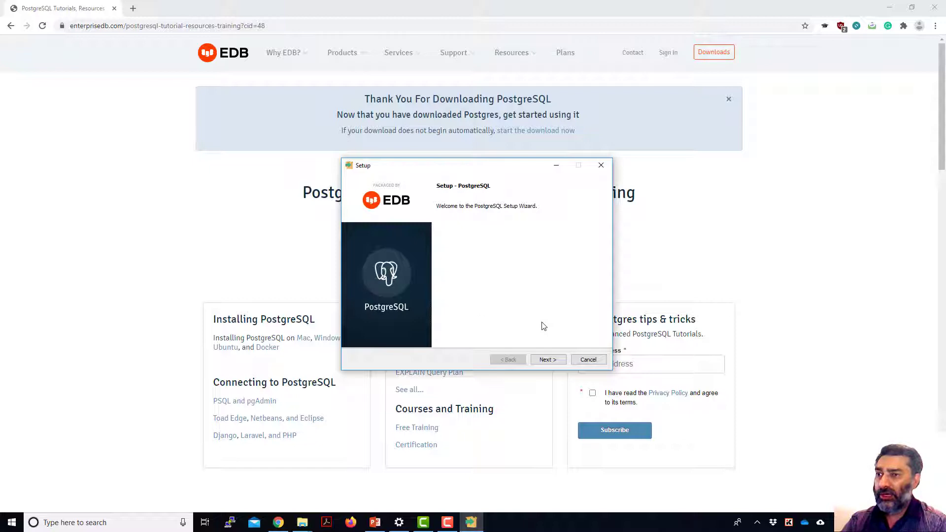
# On Select Components, read descriptions of Server, pgAdmin 4, Stack Builder and Command Line Tools
pyautogui.click(547, 359)
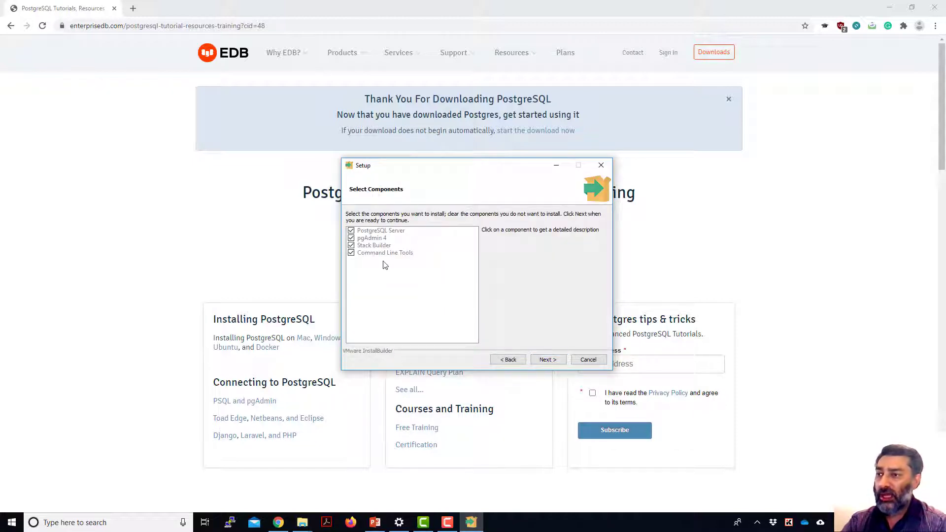
pyautogui.moveTo(396, 225)
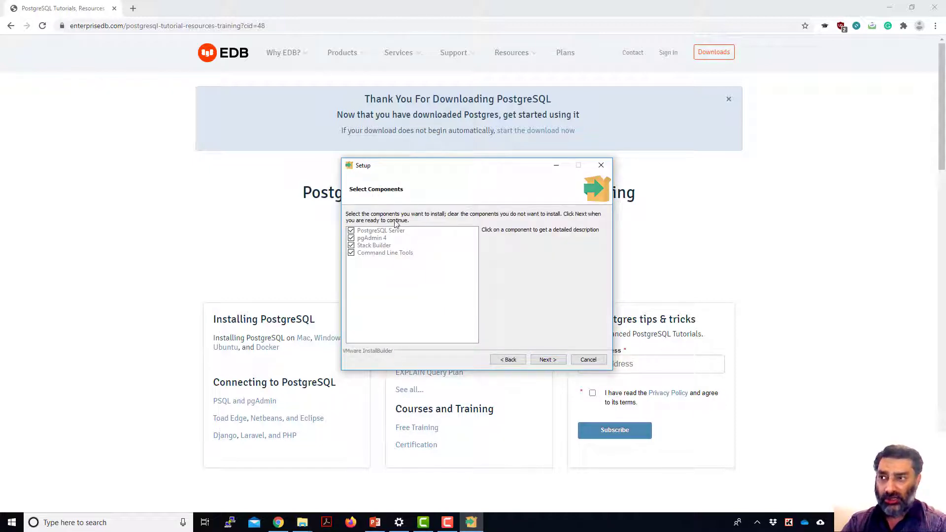
pyautogui.click(381, 231)
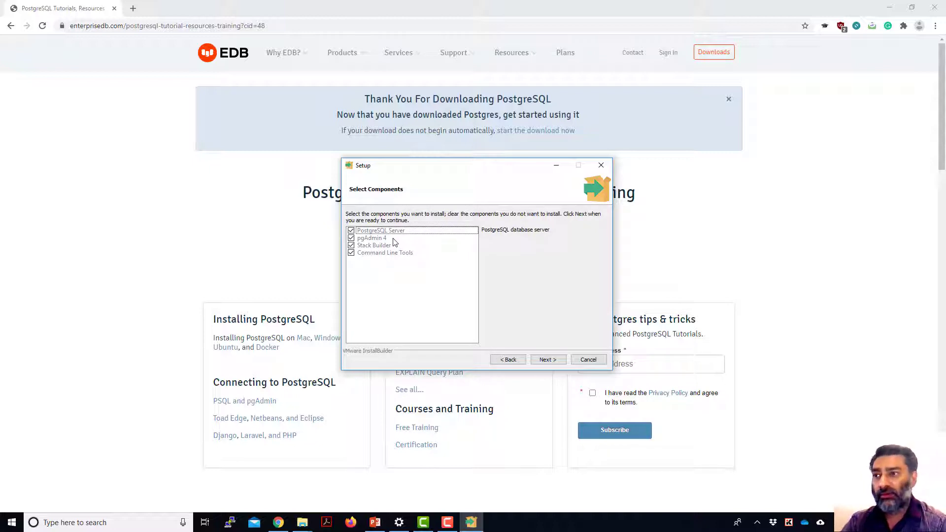
pyautogui.click(371, 238)
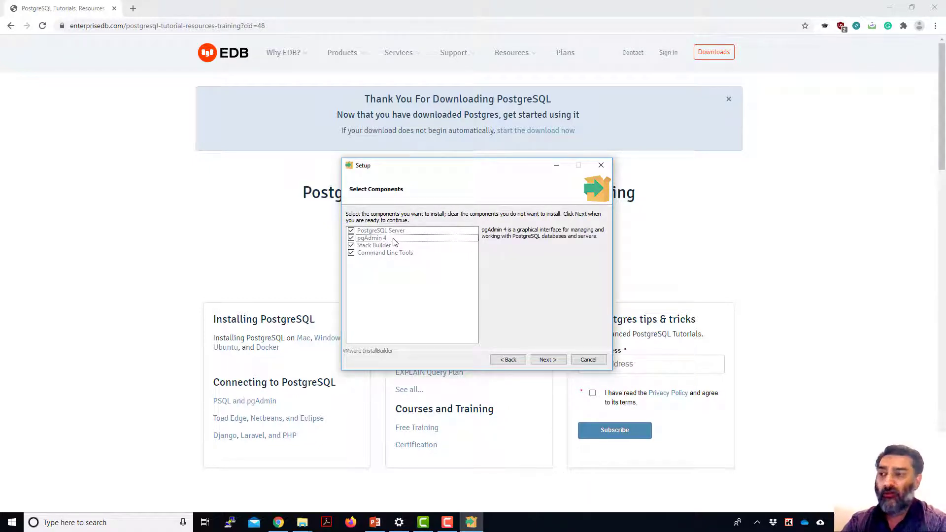
pyautogui.click(375, 246)
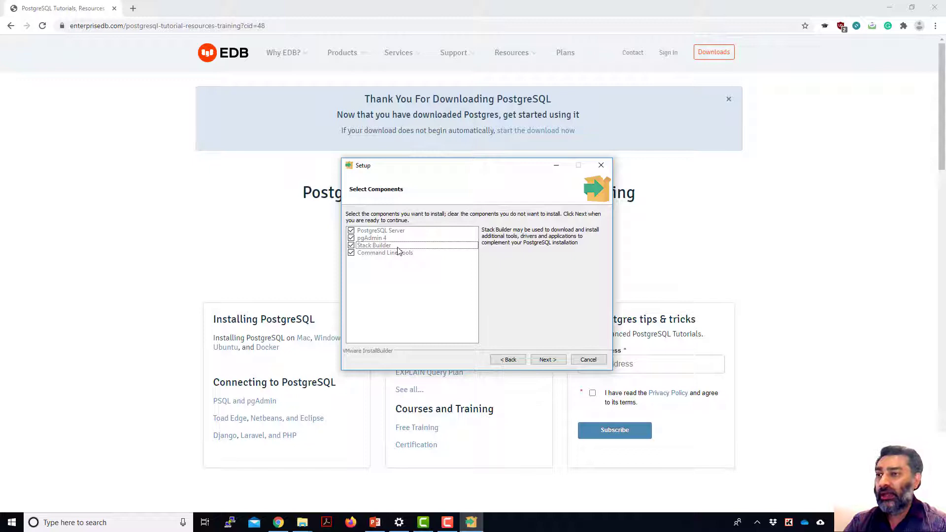
pyautogui.moveTo(411, 269)
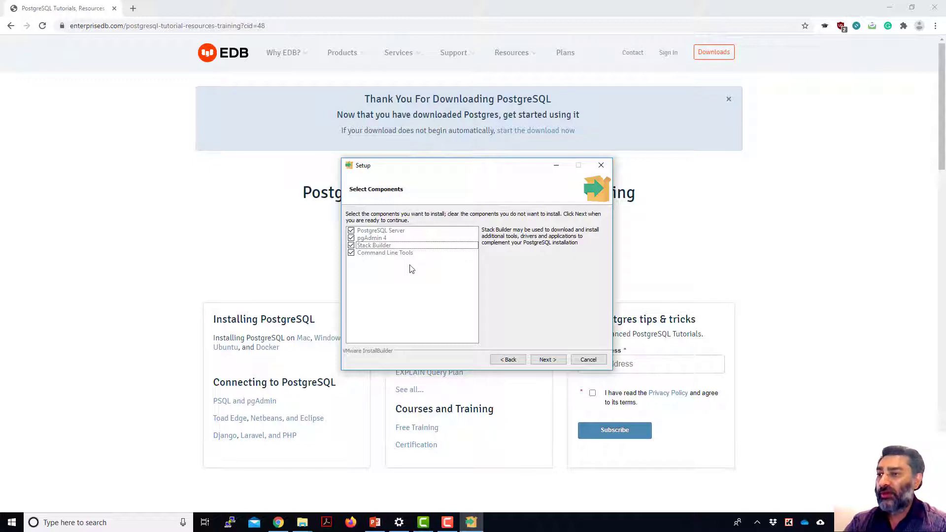
pyautogui.click(384, 252)
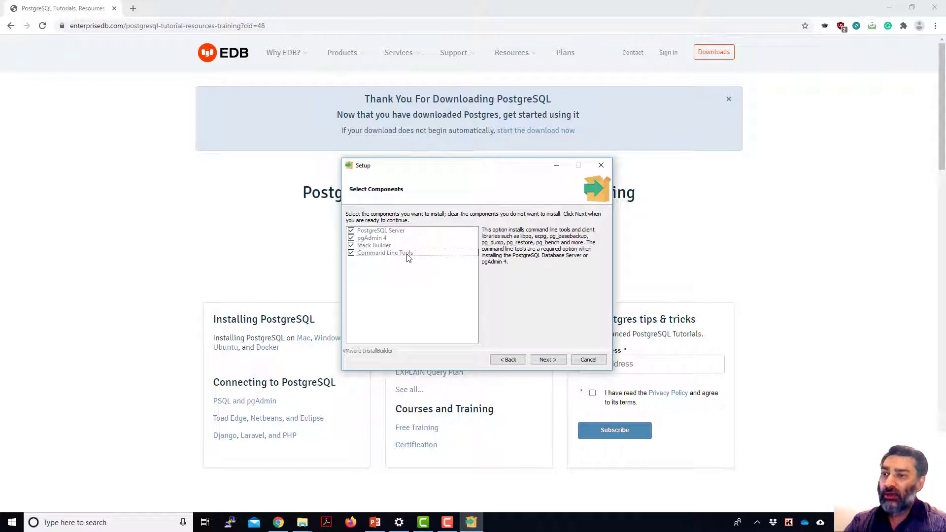
pyautogui.moveTo(473, 280)
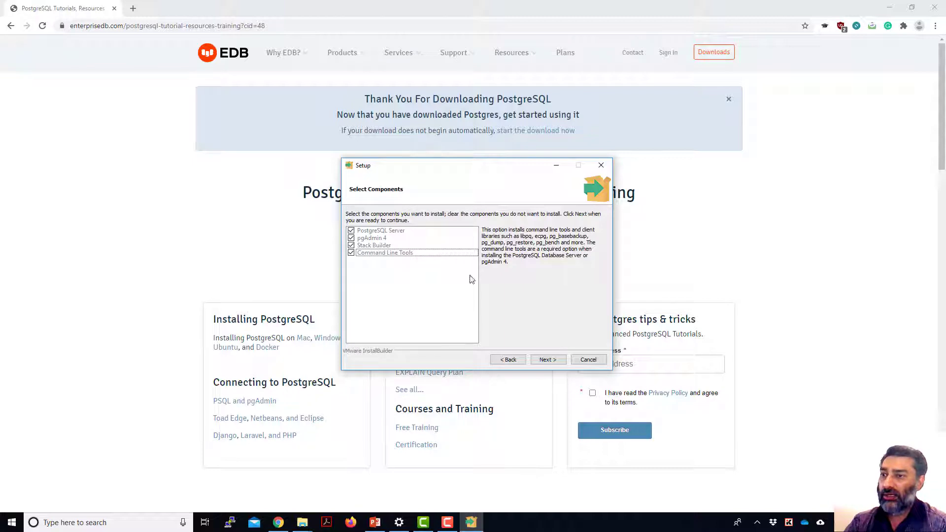
pyautogui.moveTo(520, 356)
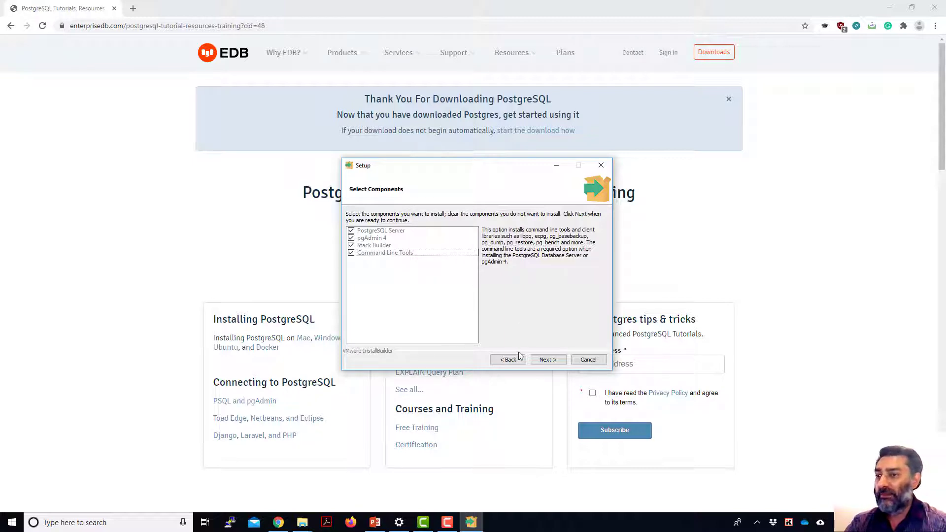
# Keep all four components and accept the existing data directory on port 5433
pyautogui.click(546, 360)
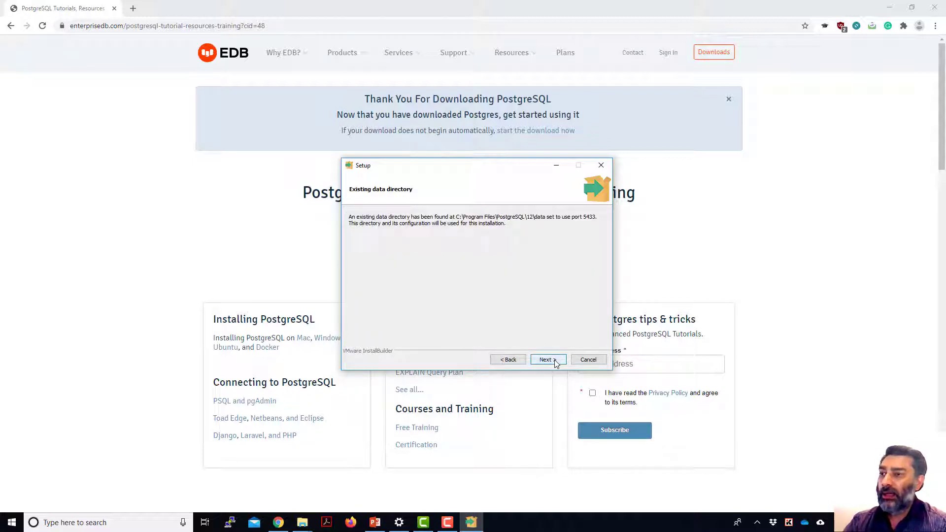
pyautogui.moveTo(549, 248)
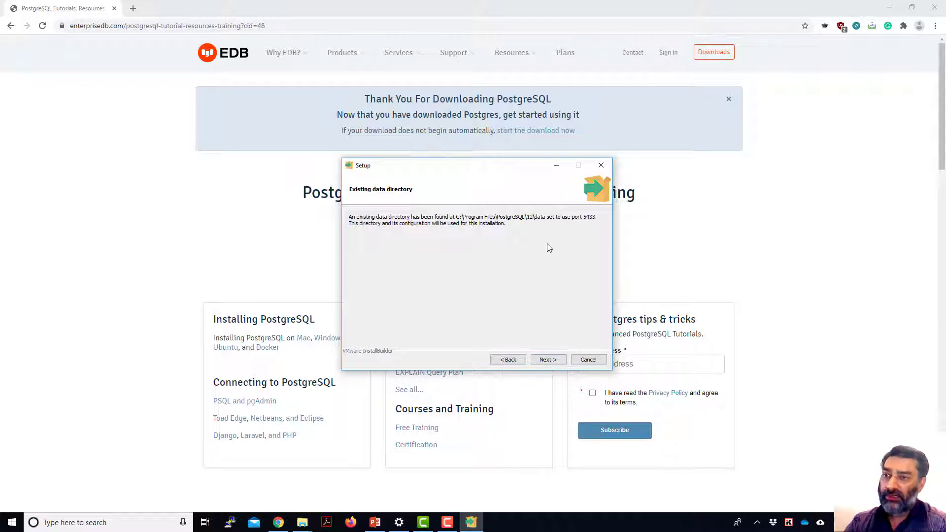
pyautogui.moveTo(522, 228)
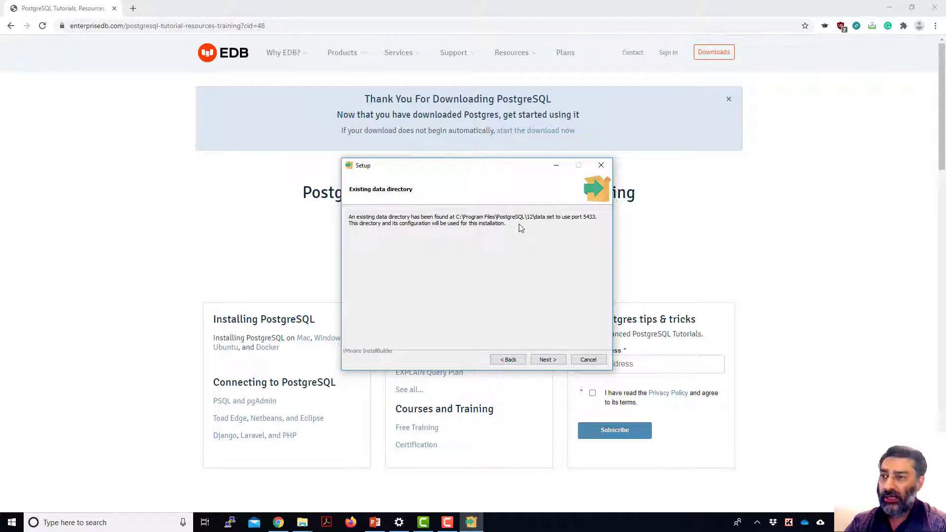
pyautogui.moveTo(565, 260)
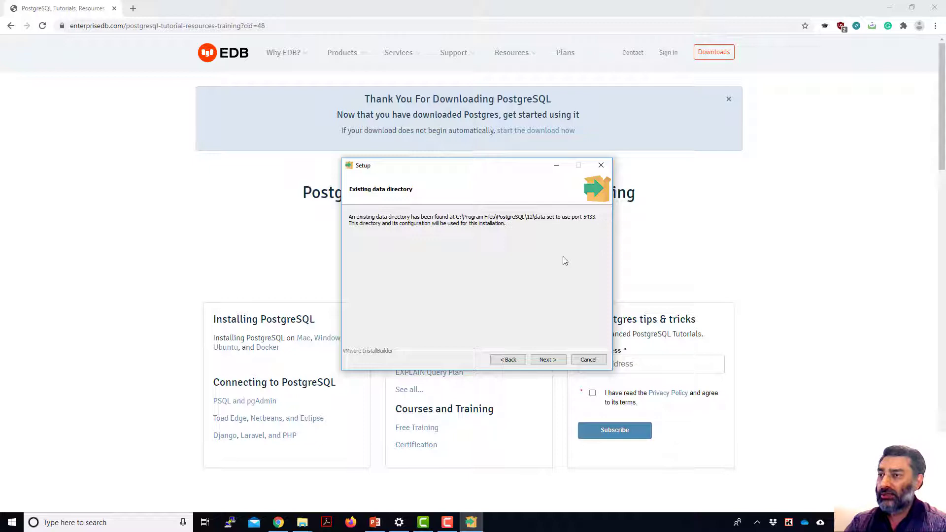
pyautogui.moveTo(530, 309)
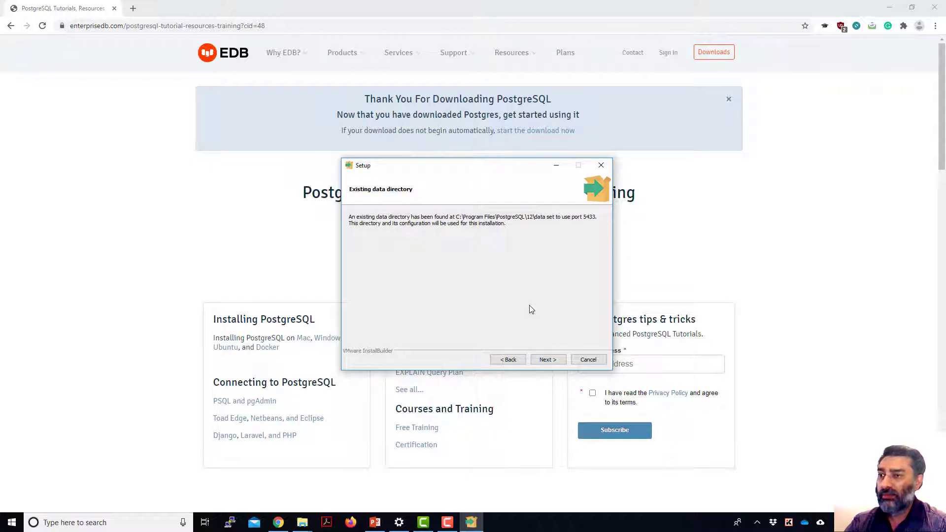
pyautogui.moveTo(551, 352)
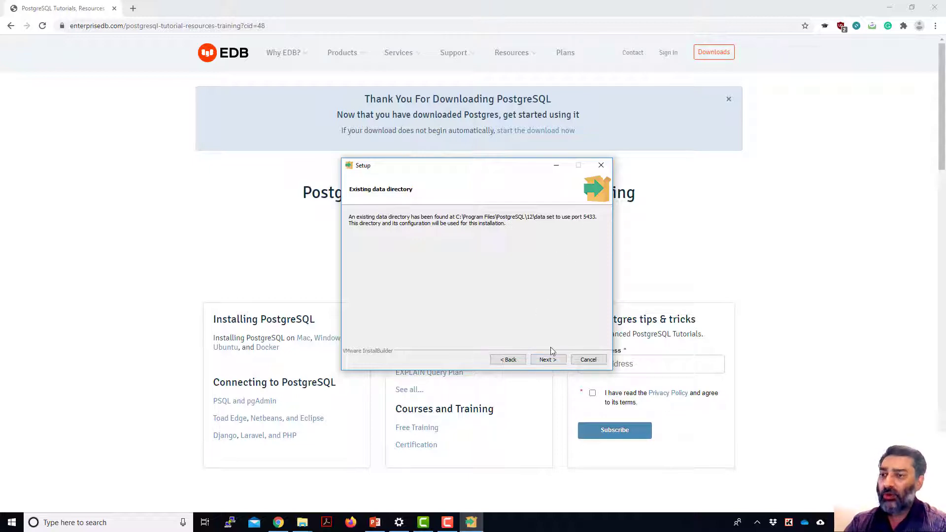
pyautogui.click(547, 359)
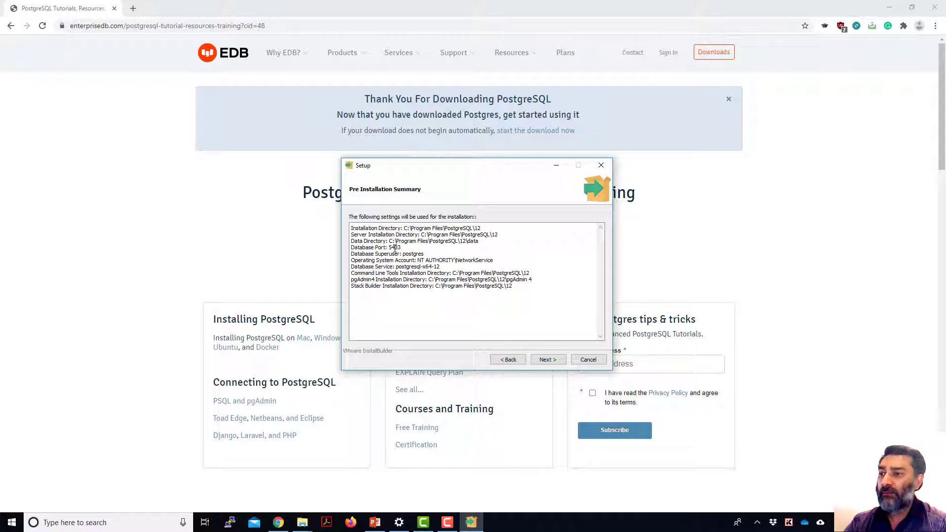
pyautogui.doubleClick(393, 247)
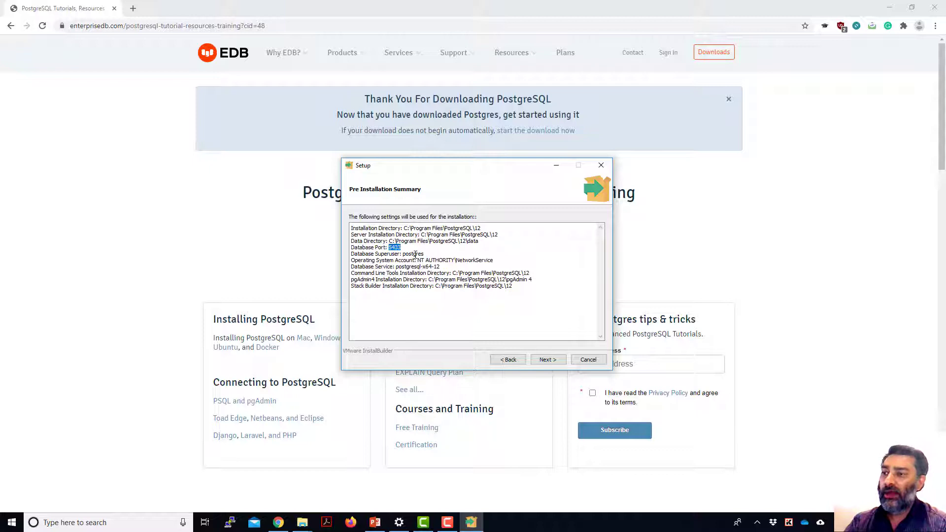
pyautogui.doubleClick(413, 253)
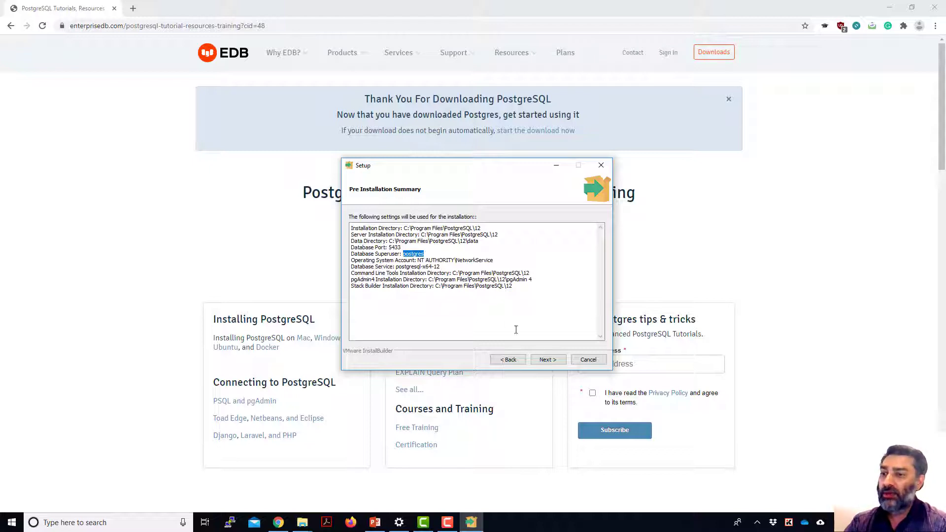
pyautogui.click(546, 359)
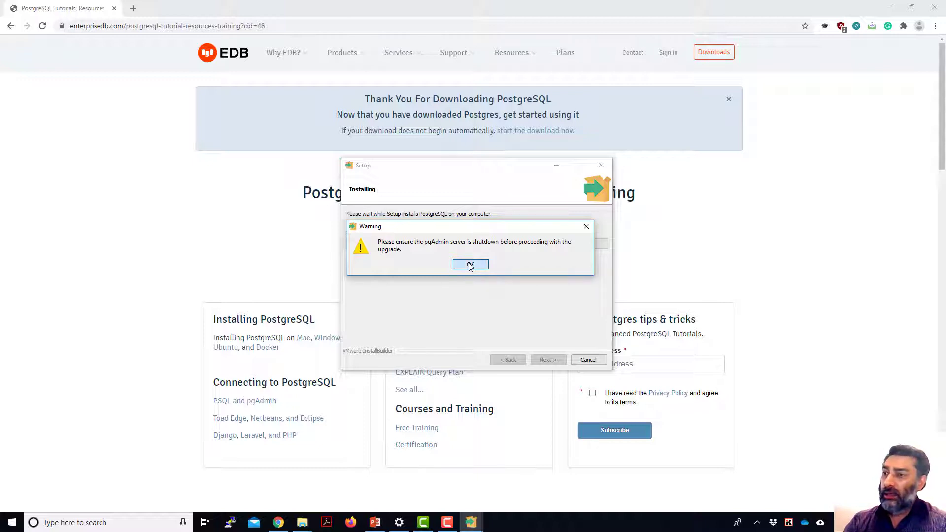
# Dismiss the pgAdmin server shutdown warning with OK
pyautogui.click(471, 265)
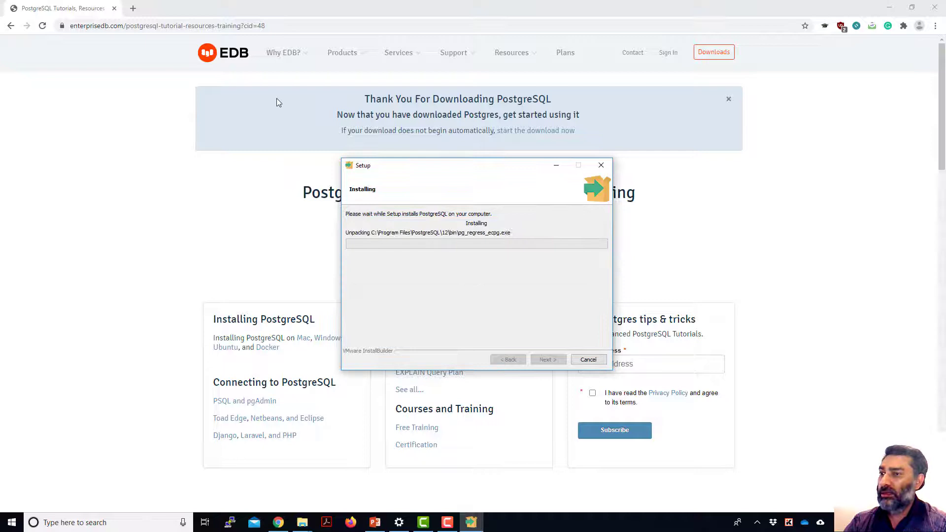
pyautogui.moveTo(521, 341)
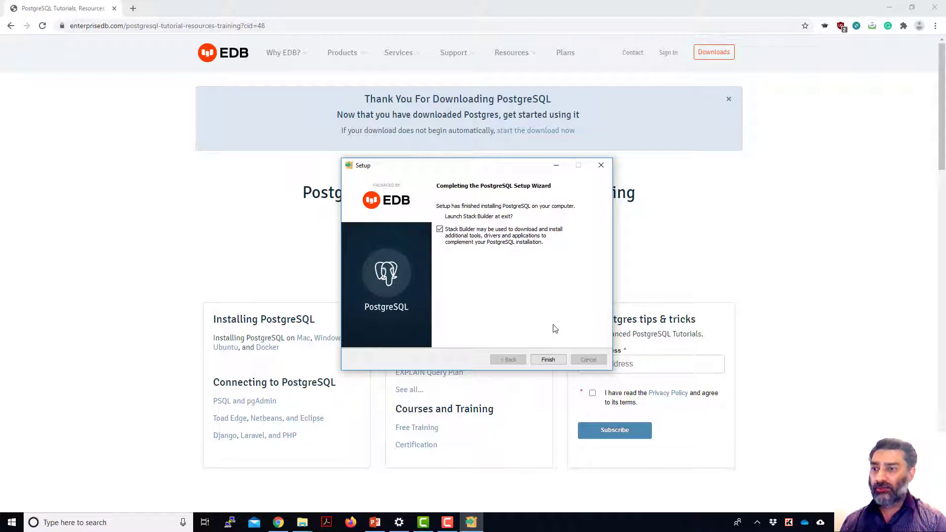
pyautogui.moveTo(467, 260)
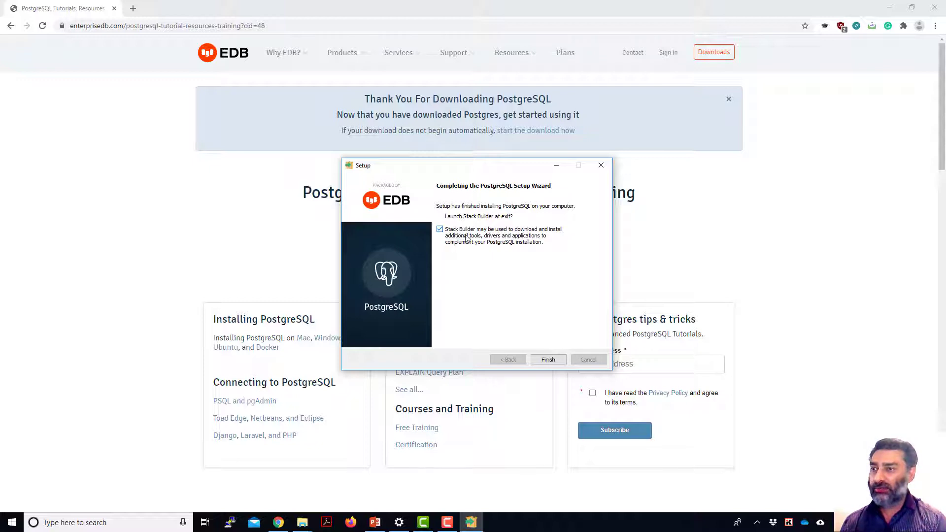
pyautogui.moveTo(512, 245)
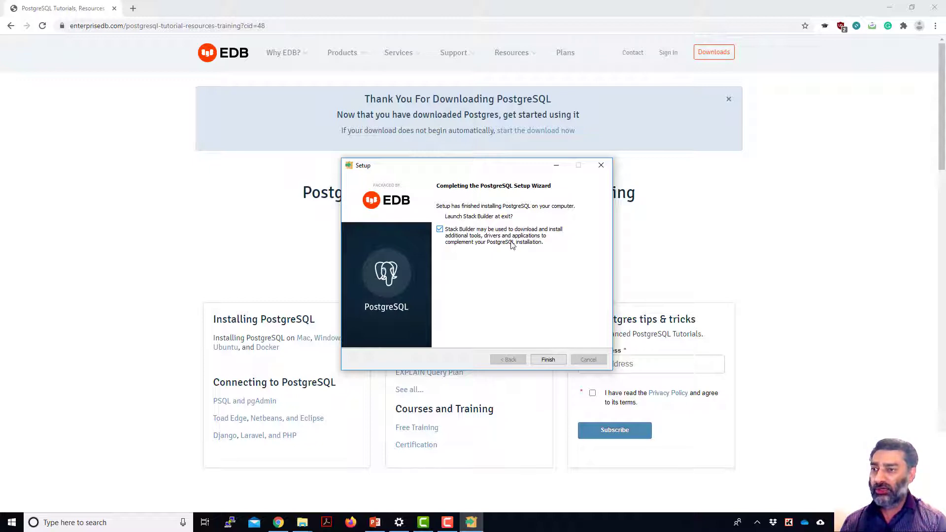
# Untick 'Launch Stack Builder at exit', finish setup, and choose No to restarting
pyautogui.click(441, 229)
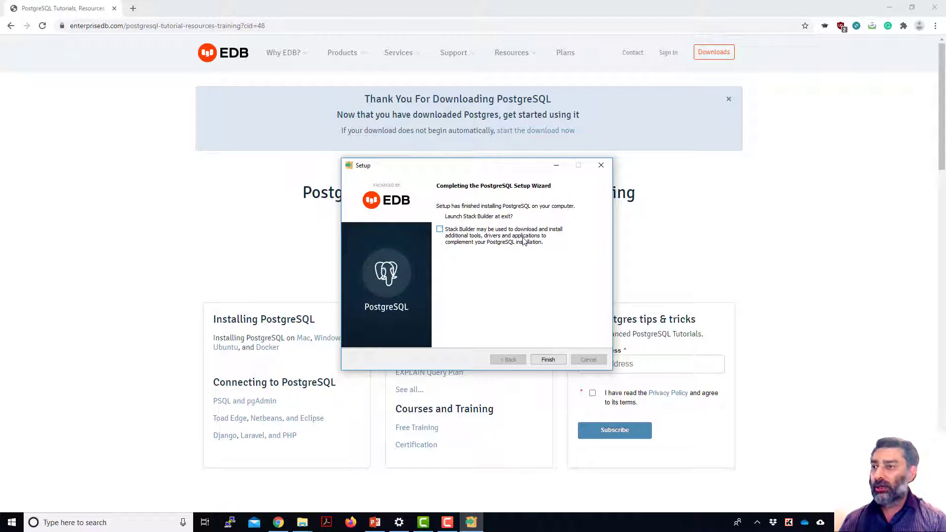
pyautogui.moveTo(547, 359)
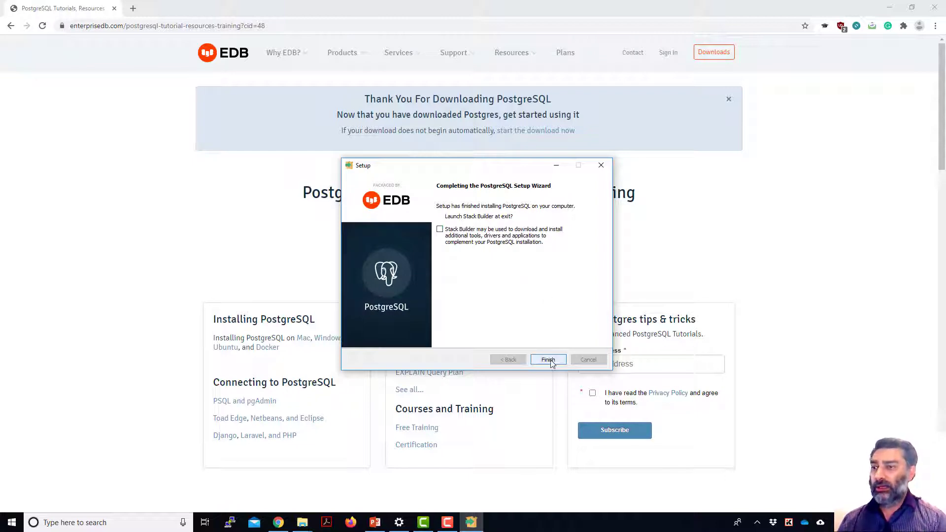
pyautogui.click(548, 360)
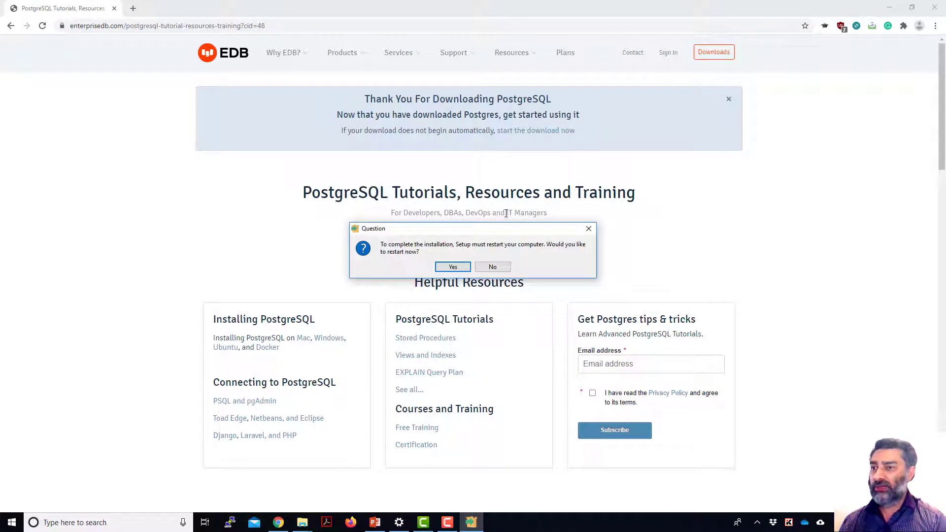
pyautogui.moveTo(538, 259)
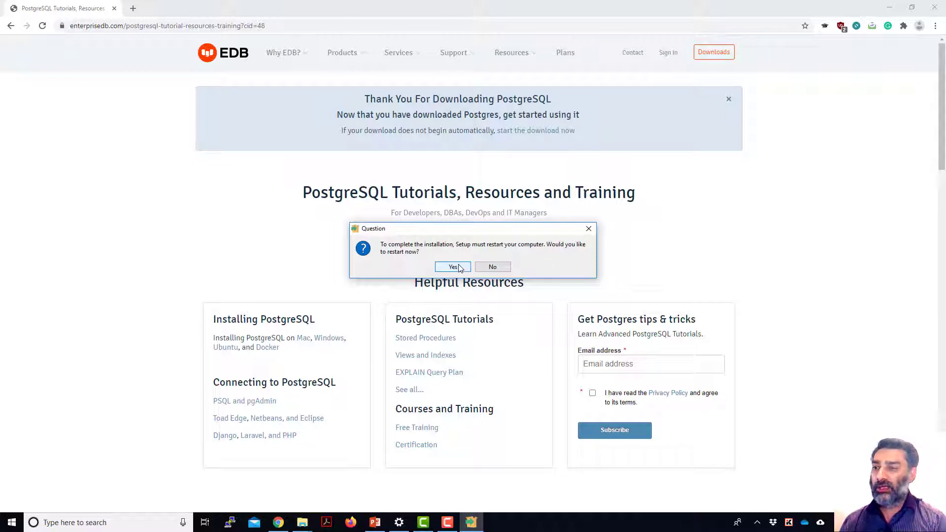
pyautogui.moveTo(492, 267)
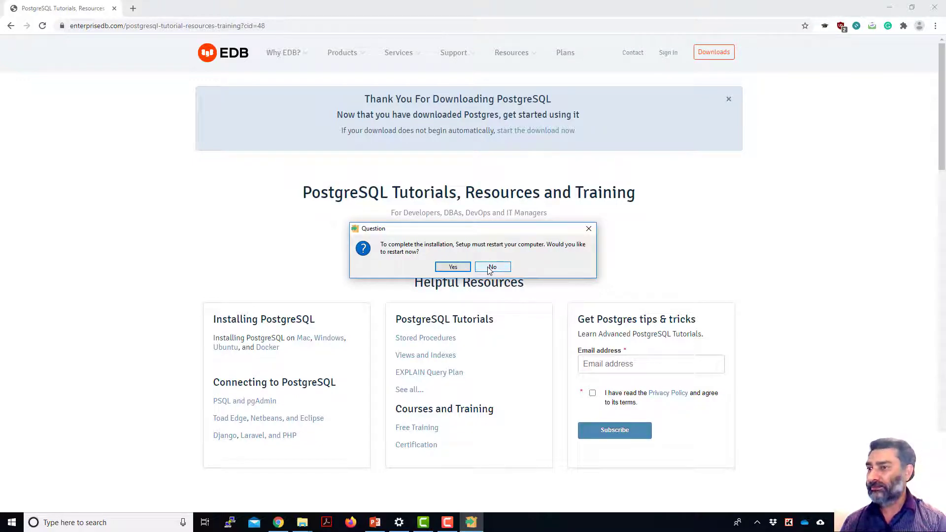
pyautogui.click(492, 266)
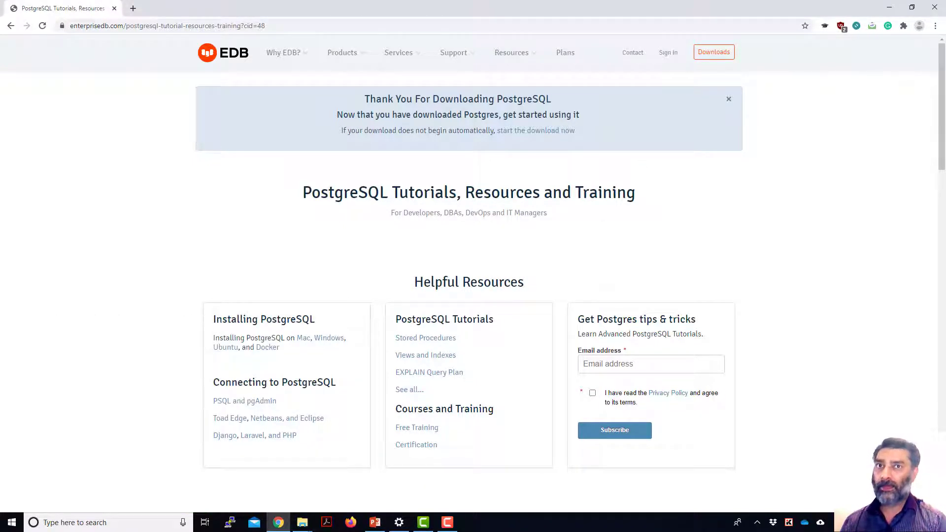
pyautogui.moveTo(866, 155)
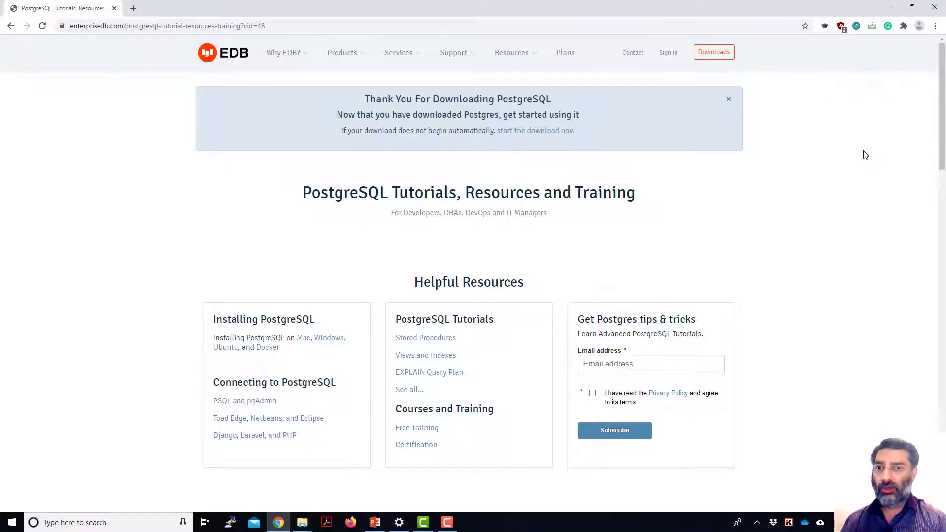
# Launch pgAdmin 4 and expand Servers > PostgreSQL 12 and its Login/Group Roles
pyautogui.write('p')
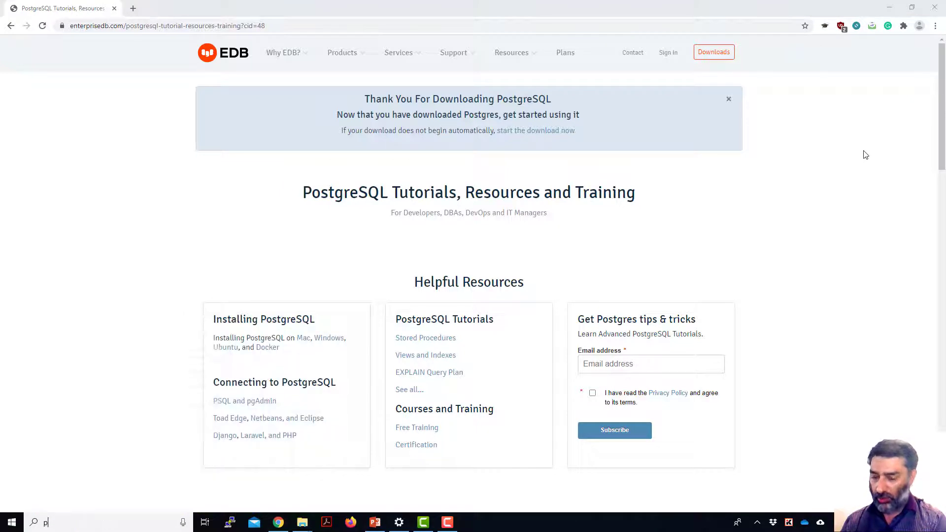
pyautogui.write('pgAdmin 4')
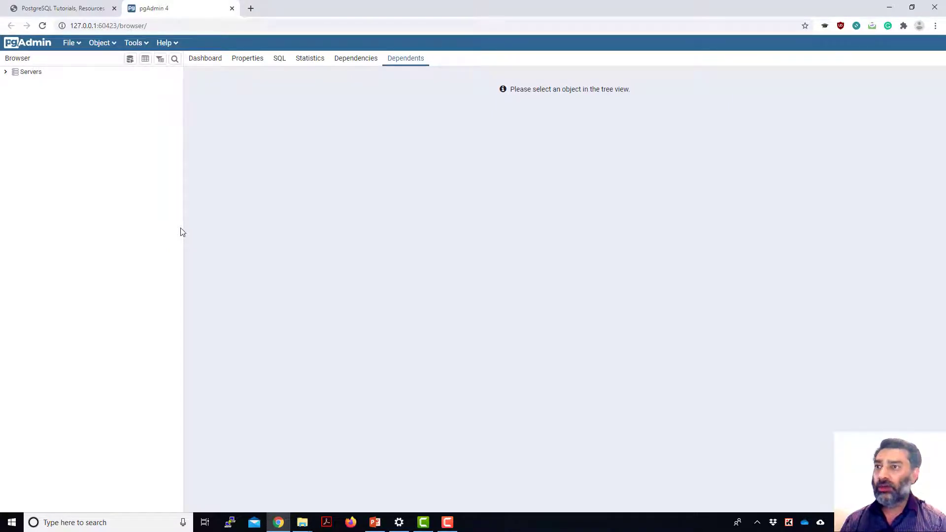
pyautogui.moveTo(216, 182)
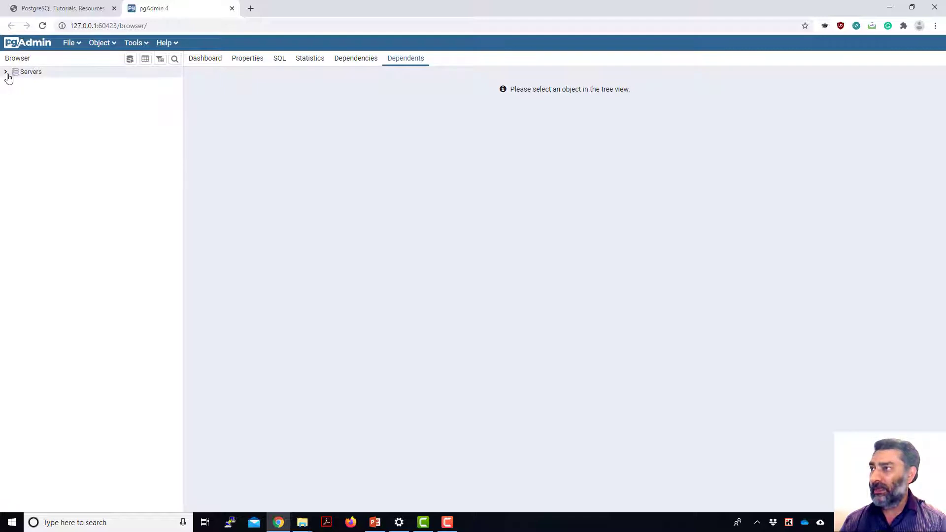
pyautogui.click(6, 71)
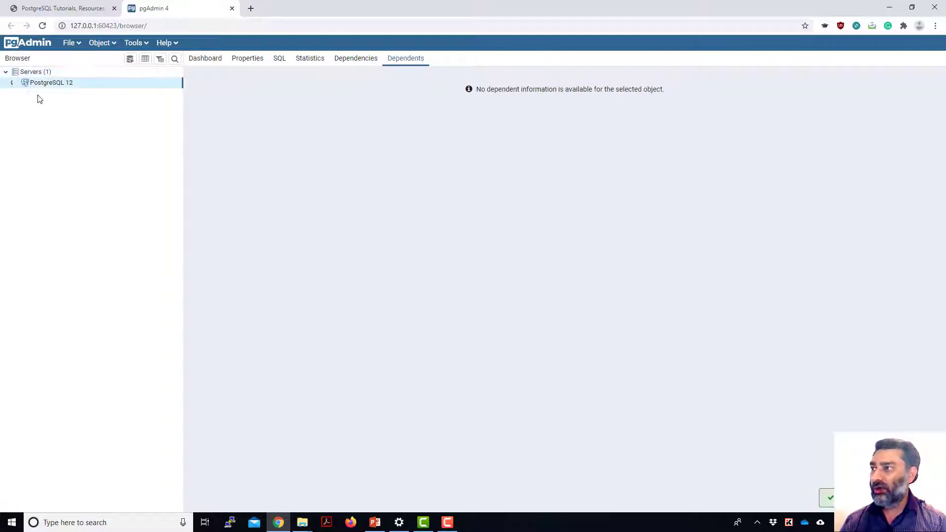
pyautogui.click(16, 82)
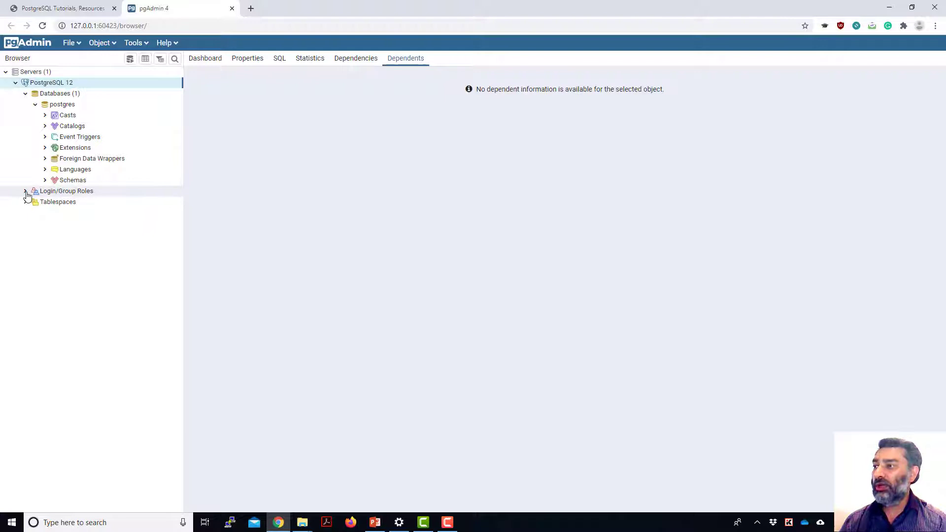
pyautogui.click(27, 191)
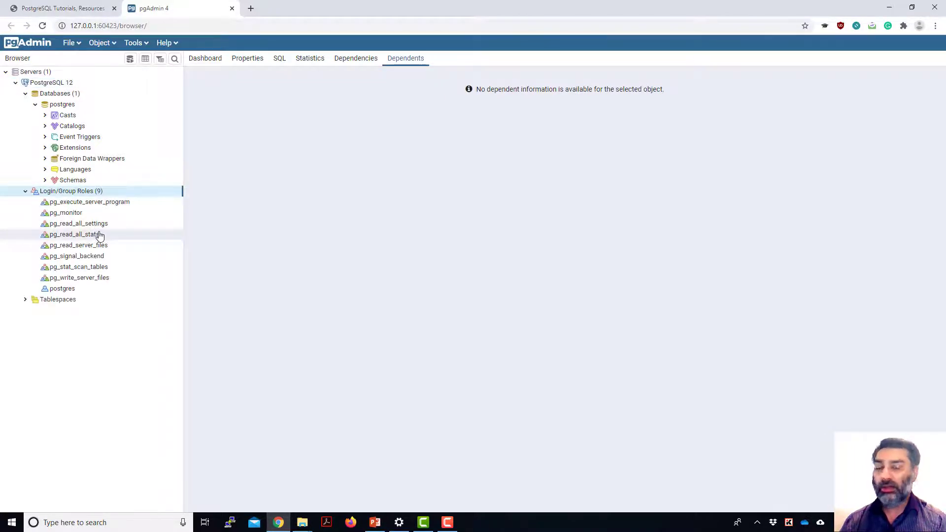
pyautogui.moveTo(94, 236)
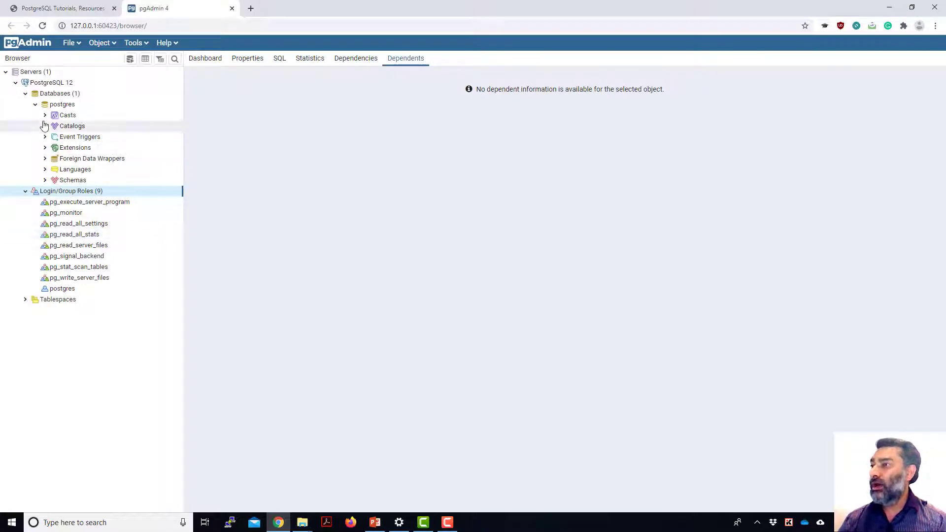
# Start a new database from the Databases group and name it 'unidb'
pyautogui.click(35, 104)
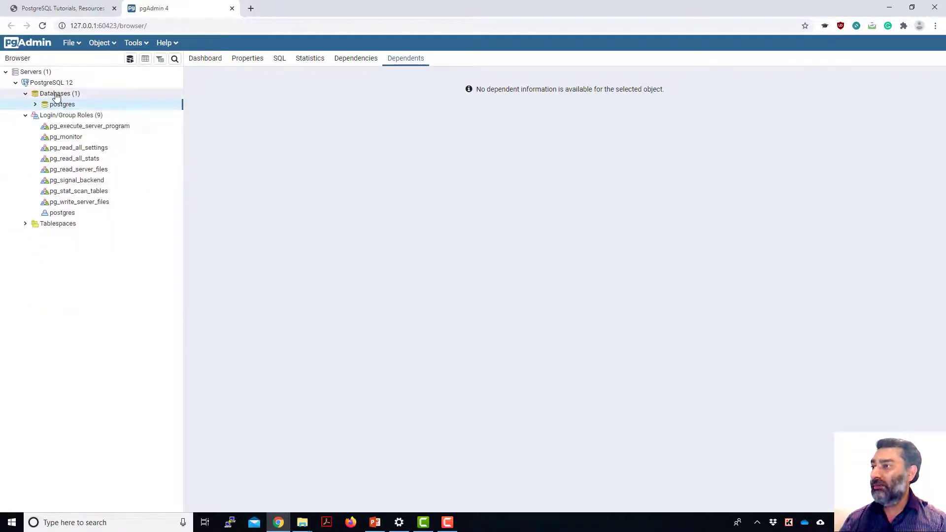
pyautogui.rightClick(55, 94)
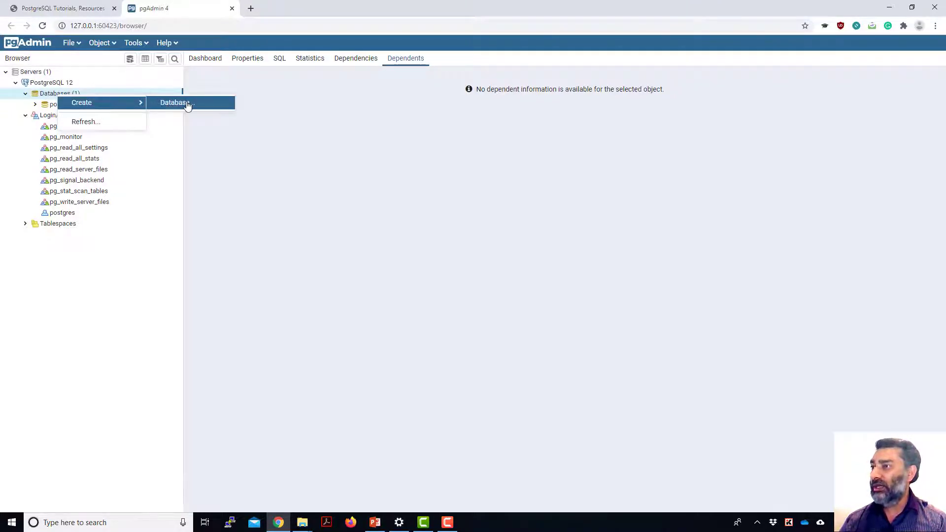
pyautogui.click(175, 102)
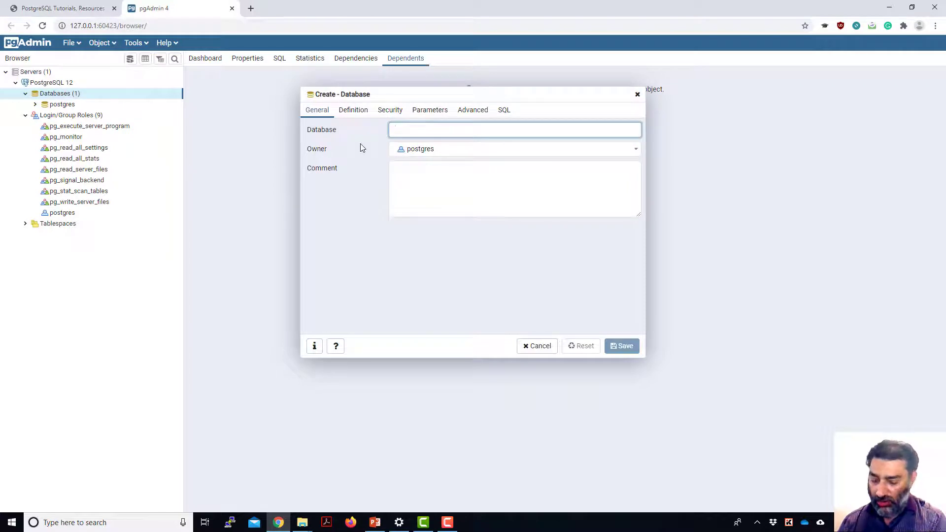
pyautogui.write('unidb')
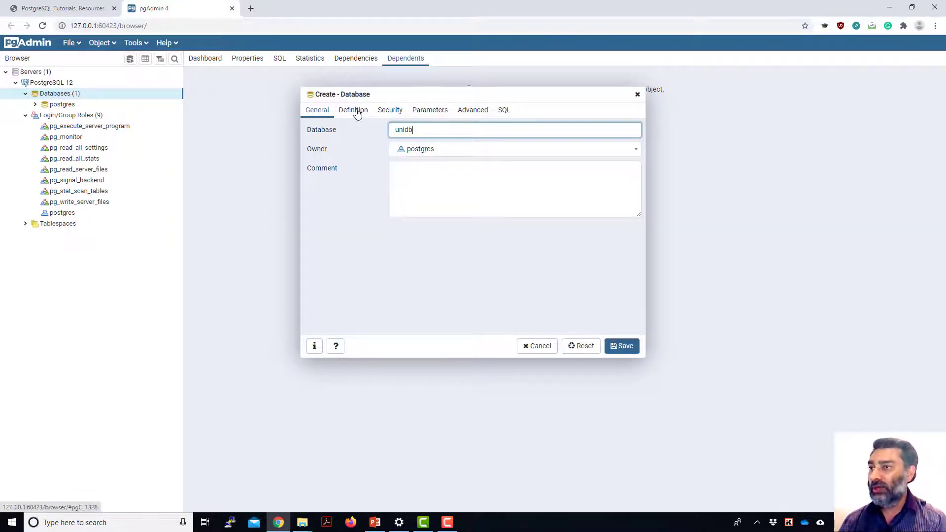
# Review unidb's definition and SQL preview, save the database, and expand it
pyautogui.click(353, 110)
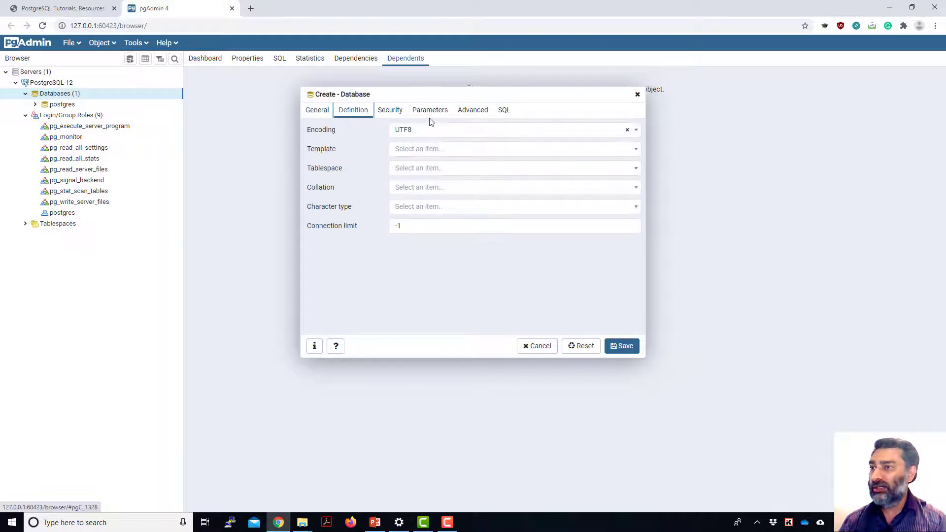
pyautogui.click(503, 109)
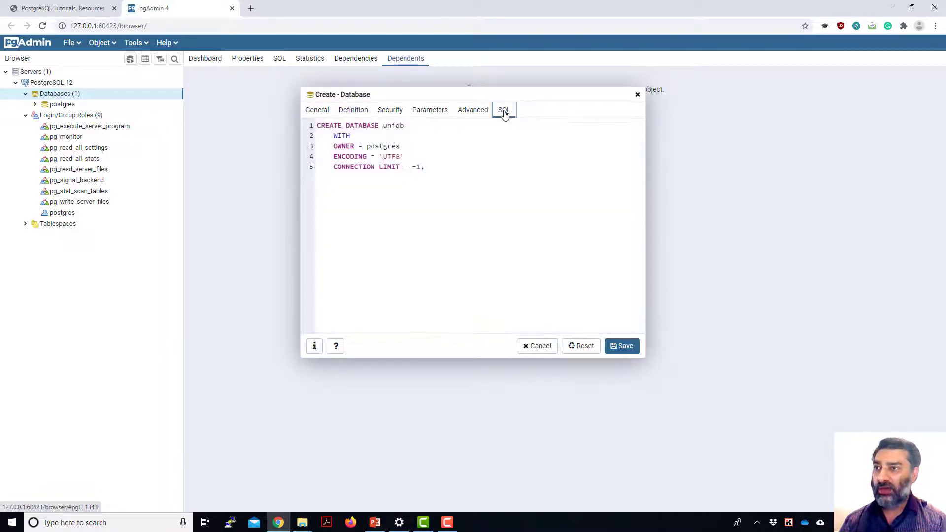
pyautogui.click(317, 110)
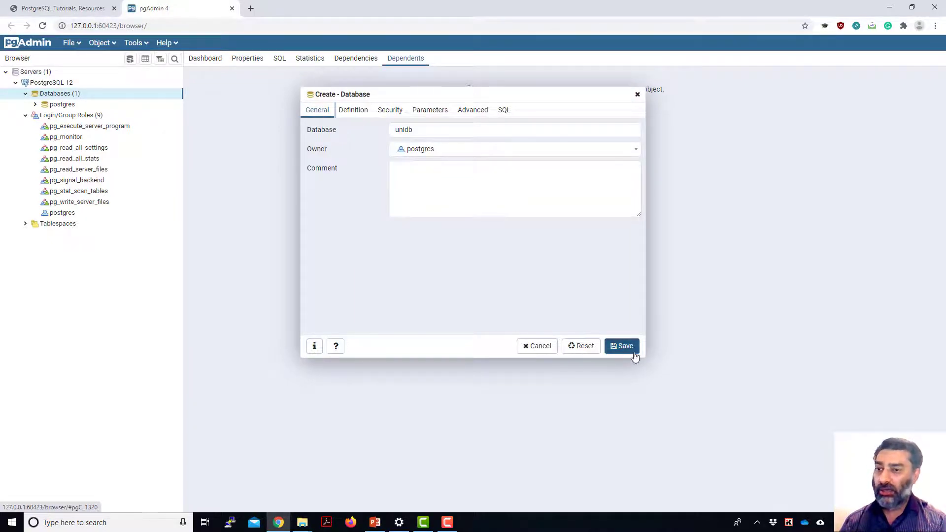
pyautogui.click(621, 346)
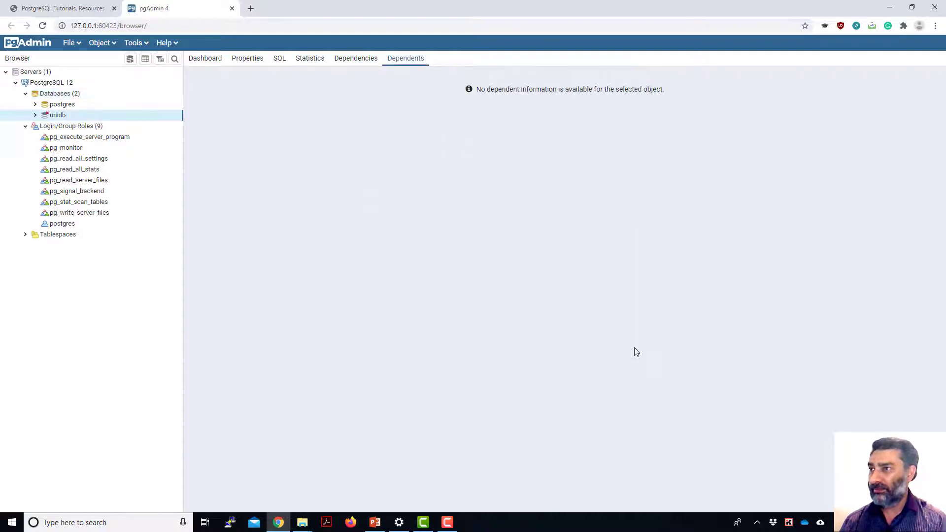
pyautogui.click(35, 115)
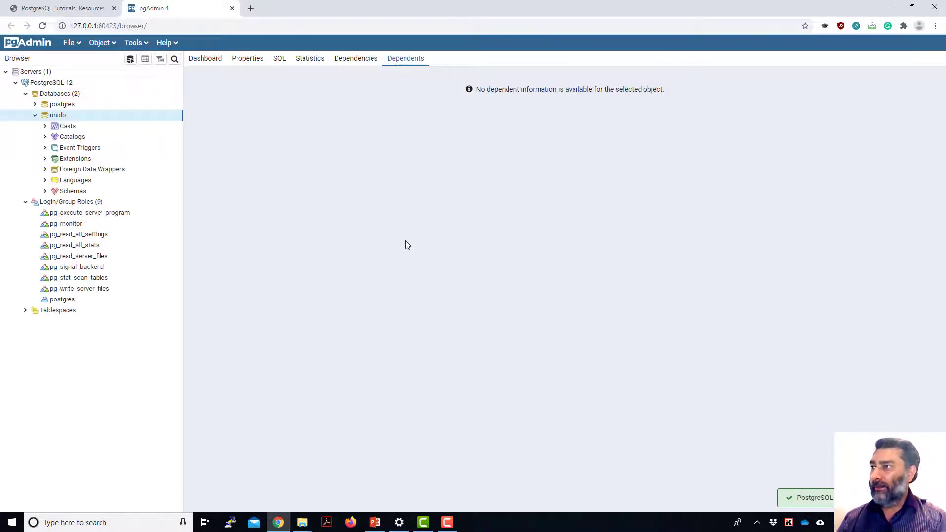
pyautogui.moveTo(422, 248)
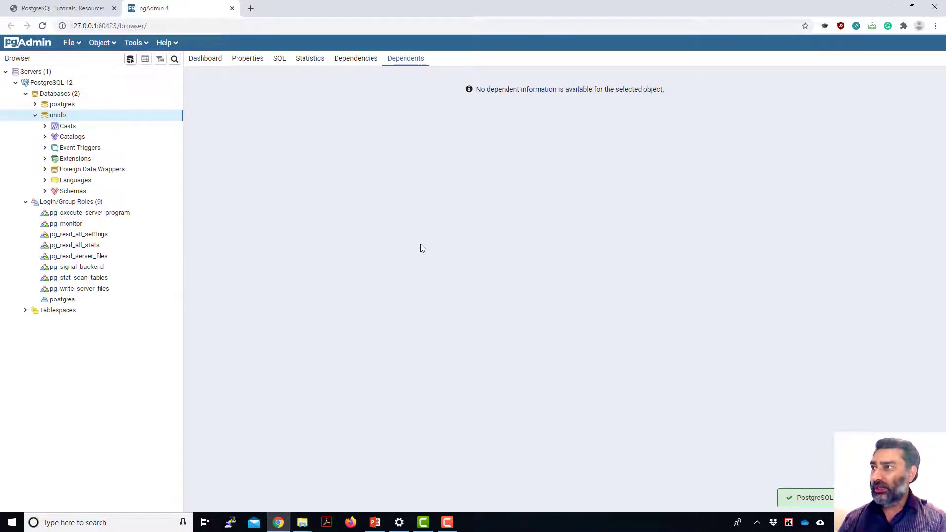
pyautogui.moveTo(138, 207)
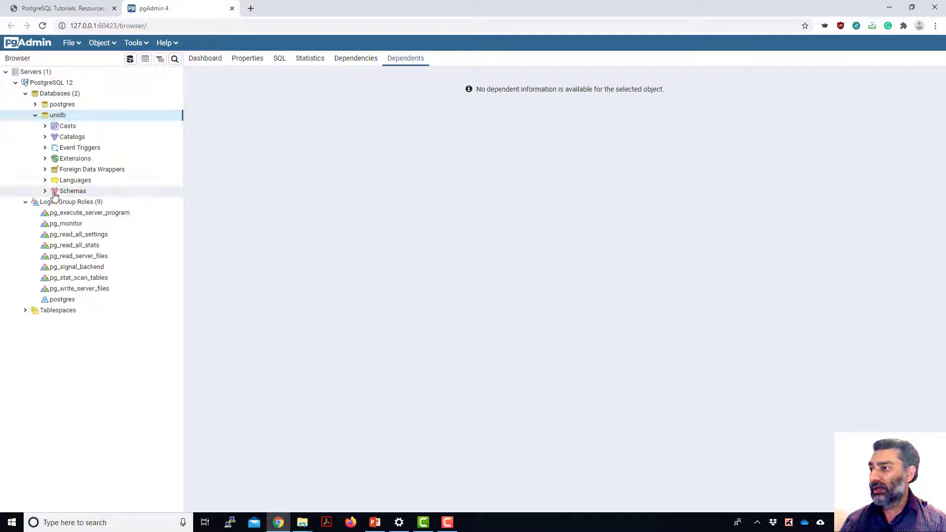
# Expand unidb's Schemas, collapse public, and open the Query Tool on unidb
pyautogui.click(45, 191)
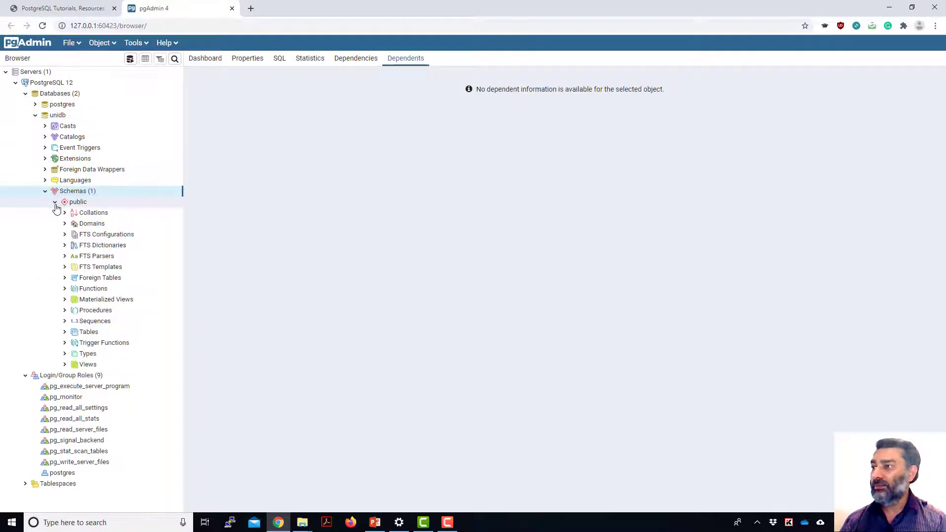
pyautogui.click(54, 202)
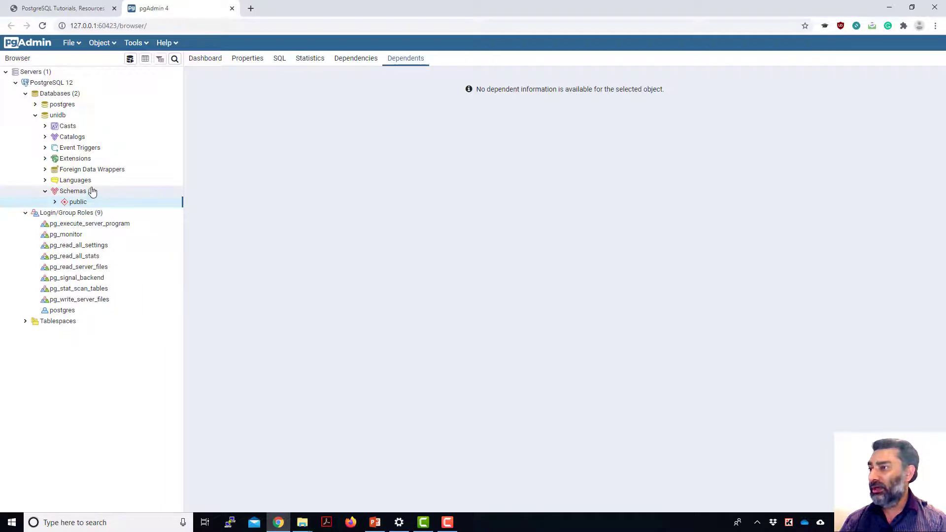
pyautogui.rightClick(57, 115)
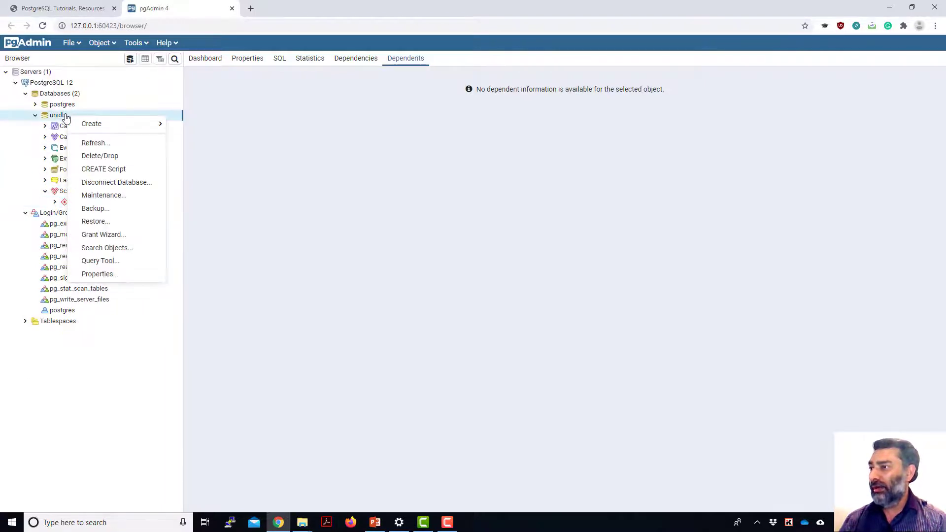
pyautogui.moveTo(100, 261)
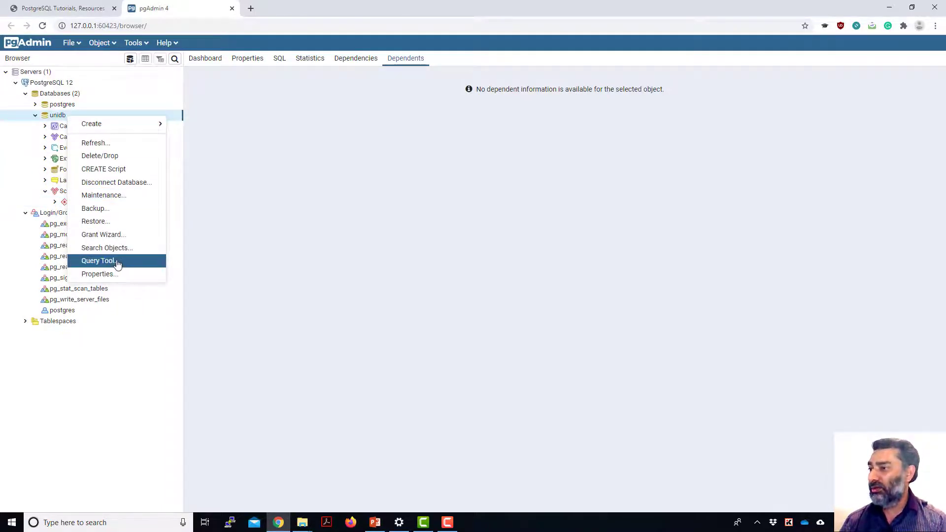
pyautogui.click(98, 260)
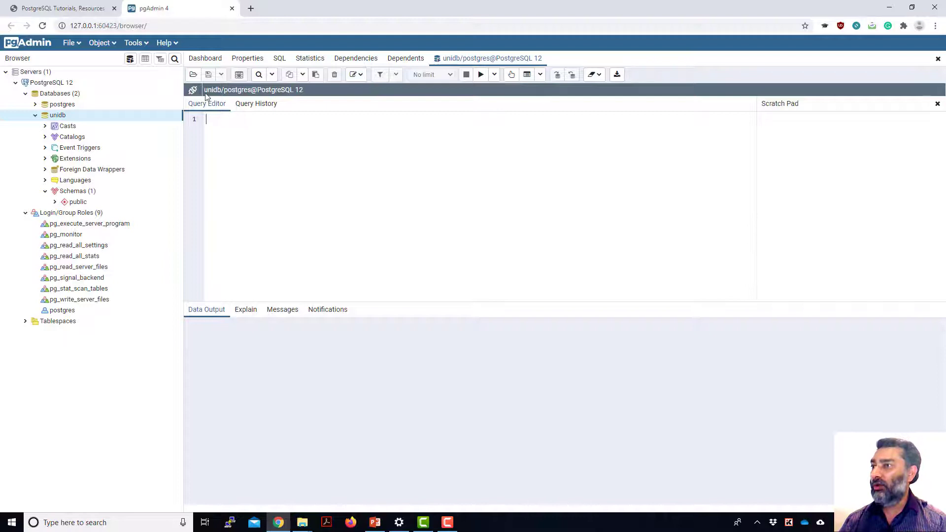
# Load unidbschema.sql from Downloads into the unidb query editor
pyautogui.click(193, 74)
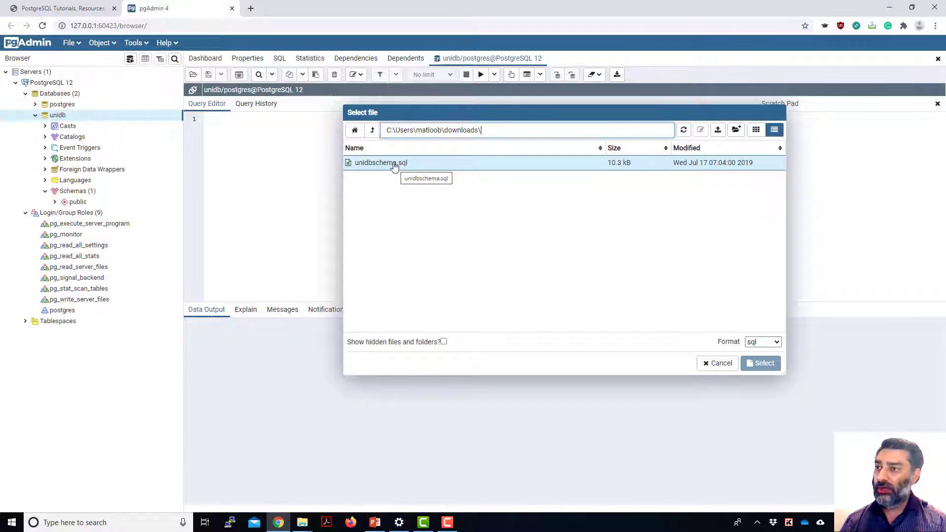
pyautogui.click(381, 162)
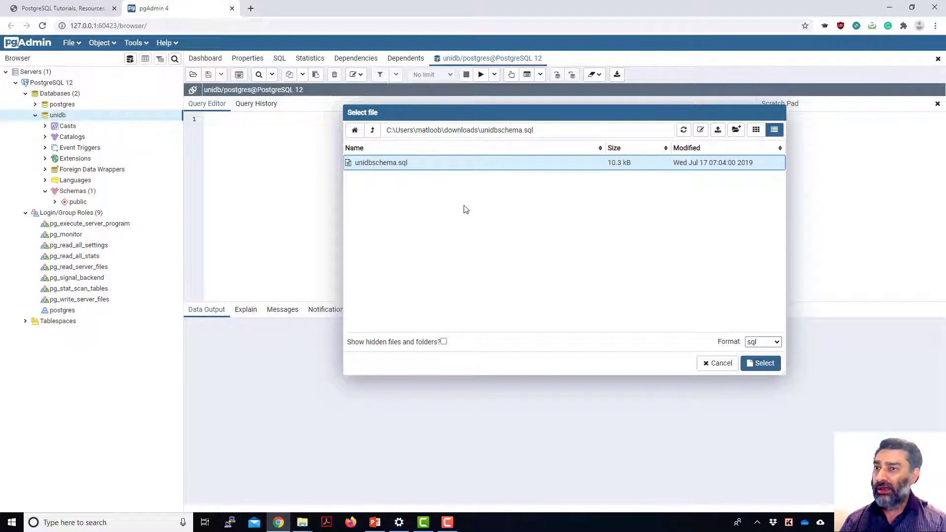
pyautogui.moveTo(538, 258)
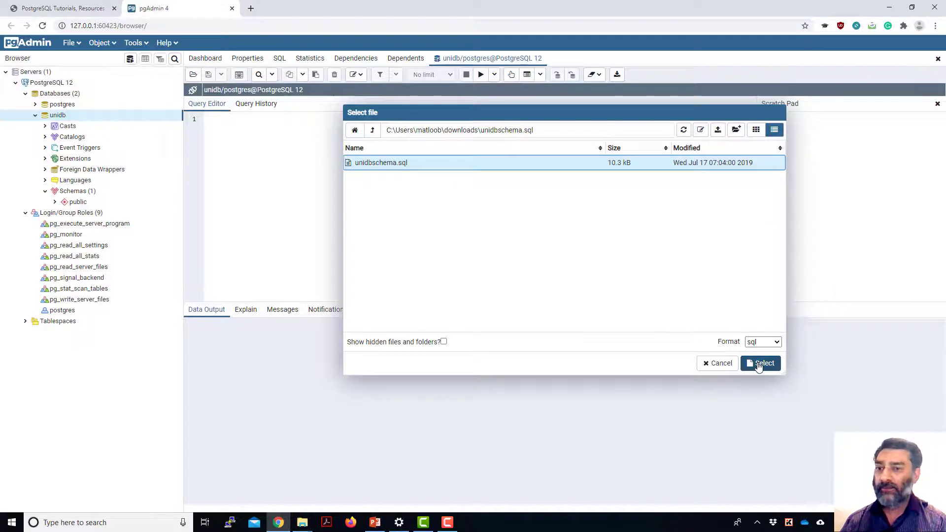
pyautogui.click(761, 363)
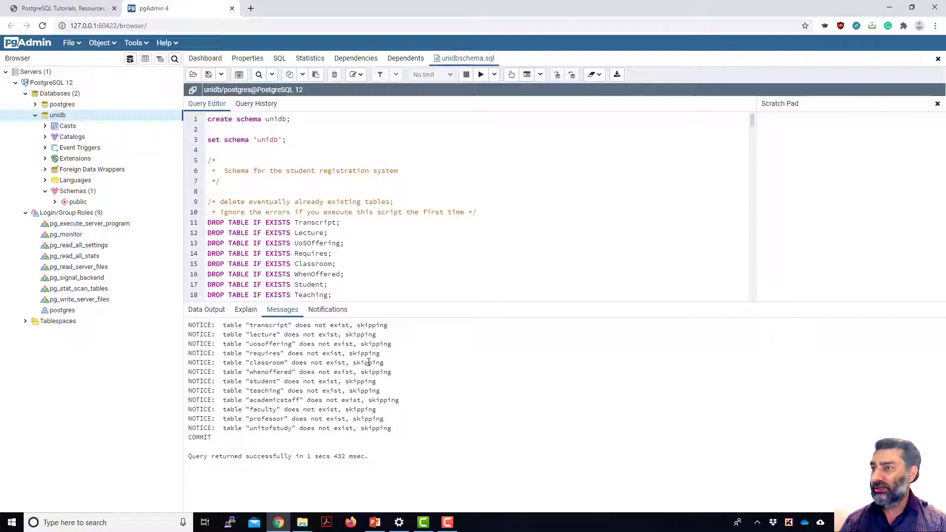
pyautogui.moveTo(404, 306)
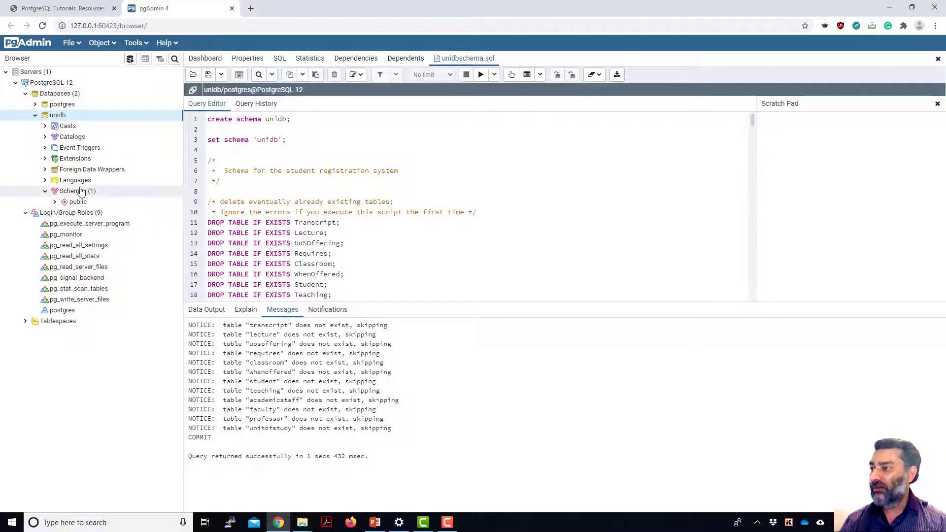
# Refresh unidb and expand the unidb schema's Tables to list its nine tables
pyautogui.rightClick(56, 114)
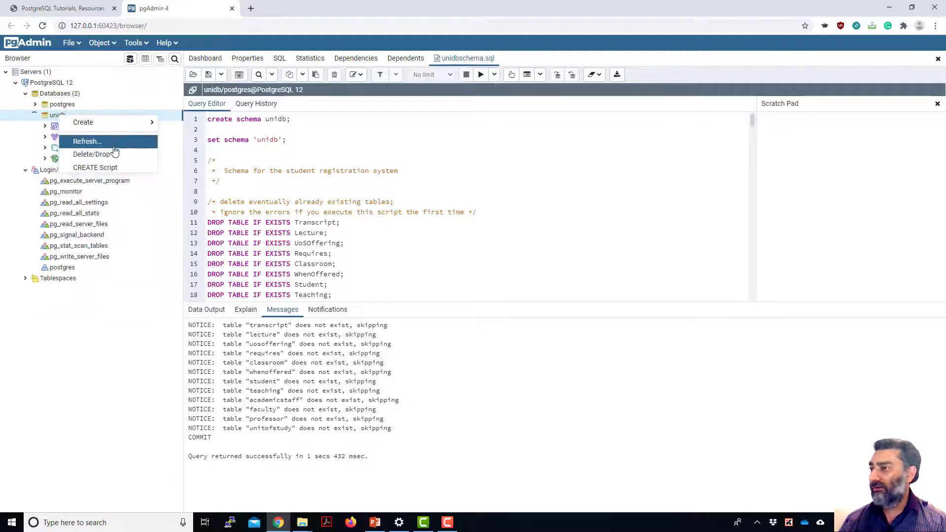
pyautogui.click(87, 142)
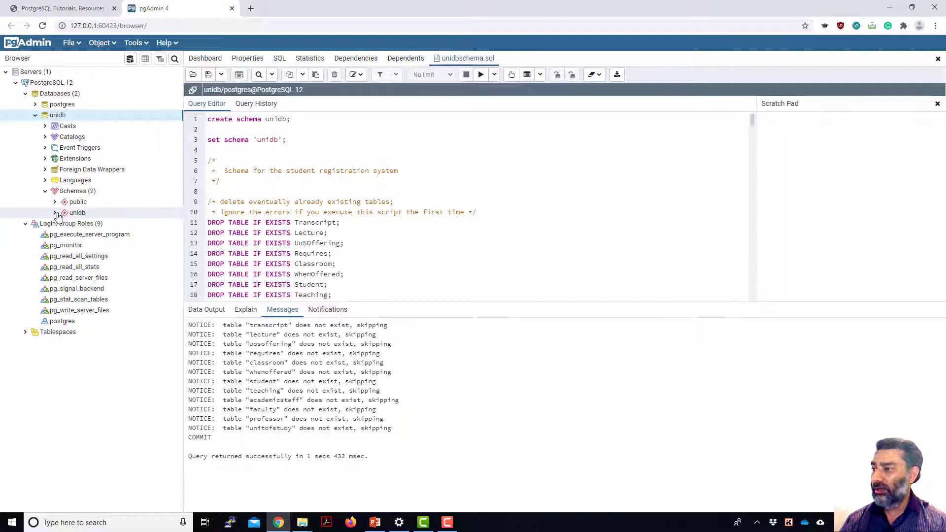
pyautogui.click(55, 212)
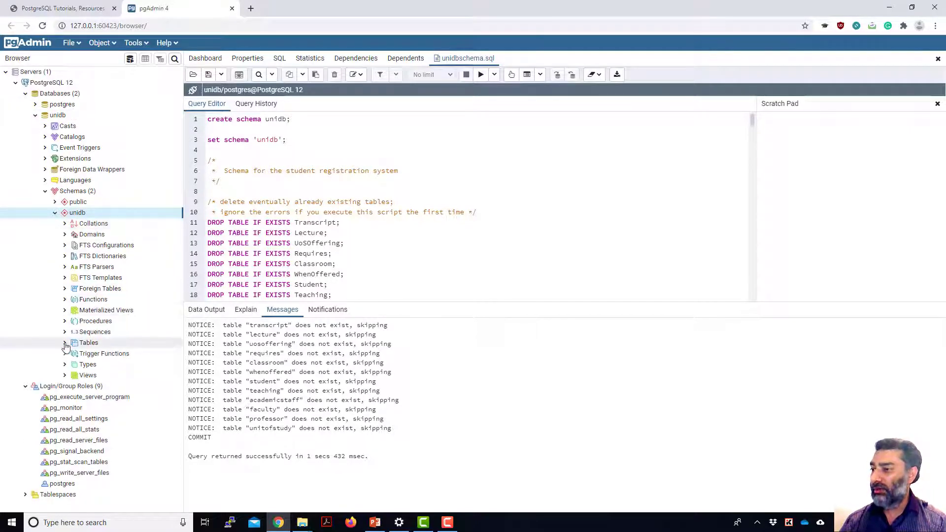
pyautogui.click(65, 343)
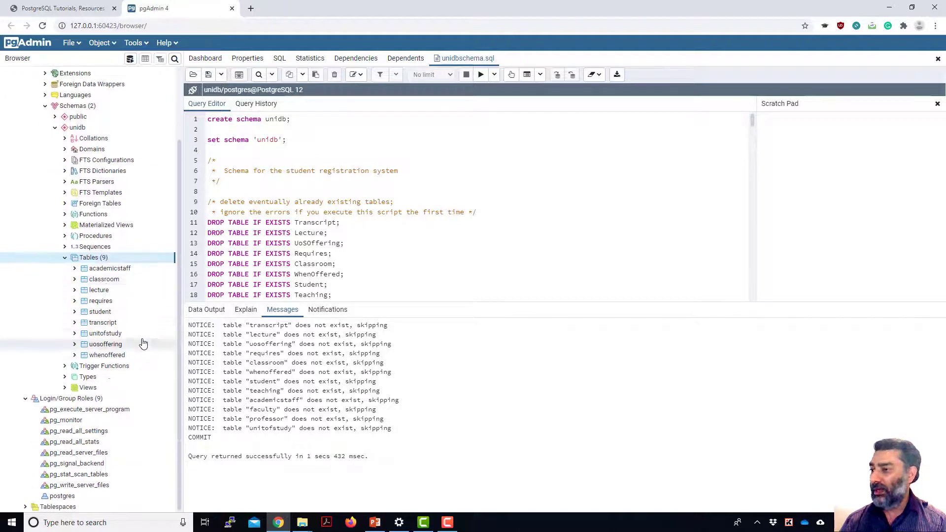
pyautogui.moveTo(99, 311)
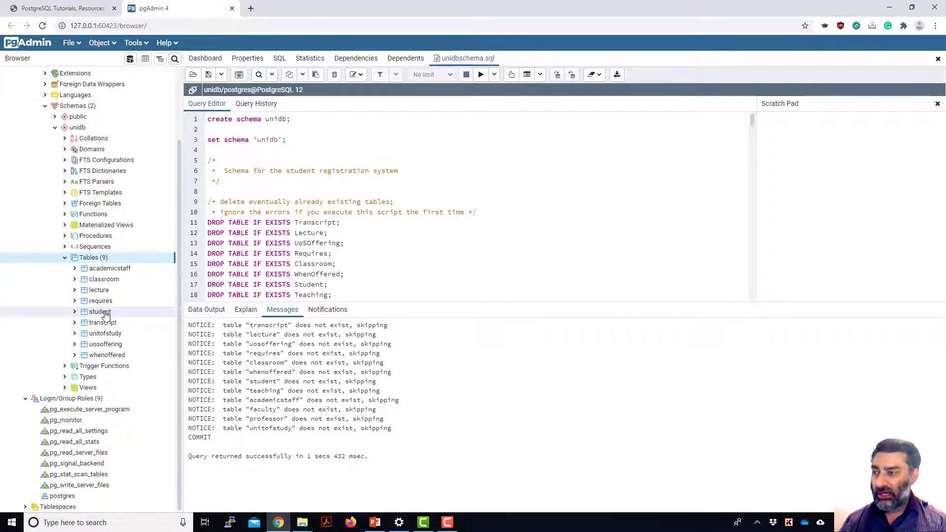
# Display all rows of the student table: six students with ids, names, passwords, addresses
pyautogui.rightClick(99, 312)
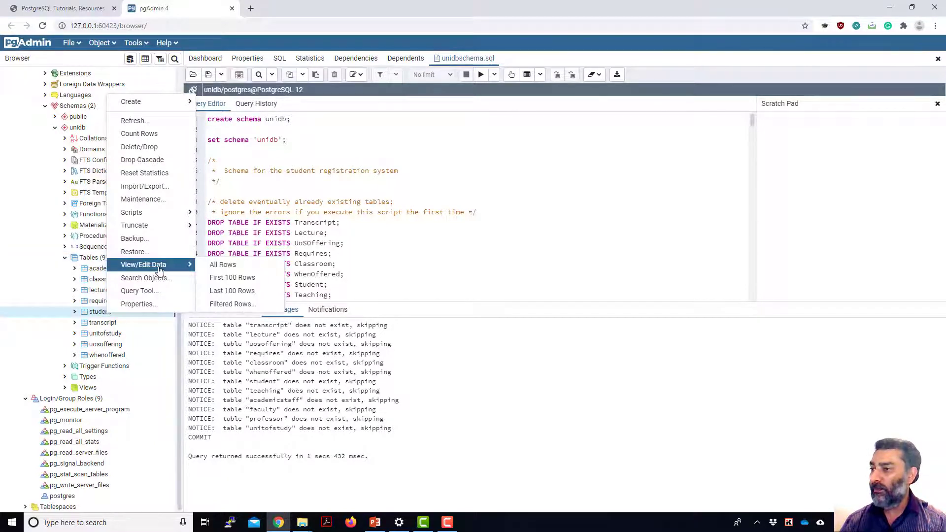
pyautogui.click(223, 264)
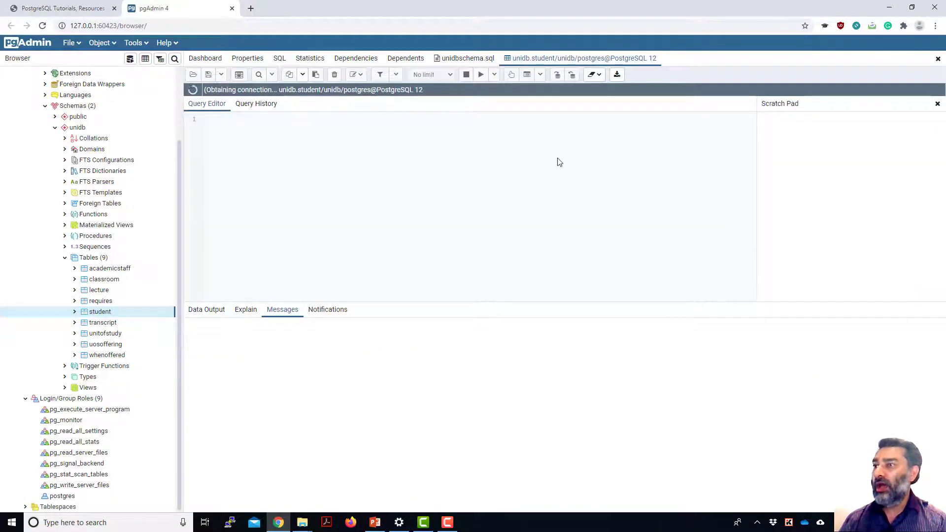
pyautogui.click(479, 74)
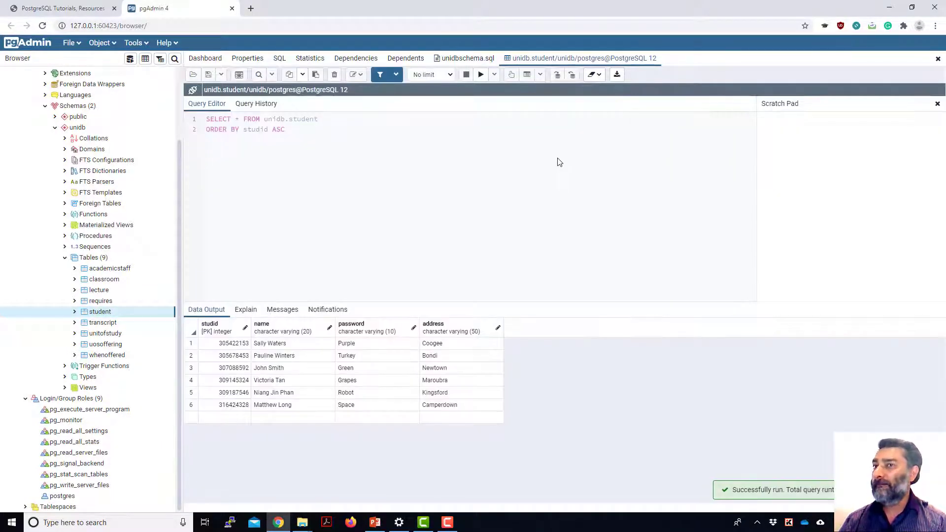
pyautogui.moveTo(311, 124)
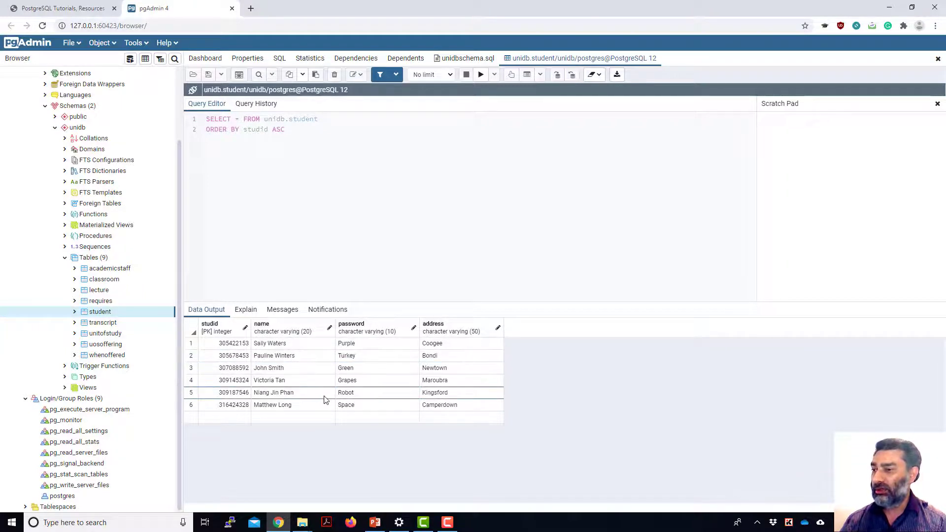
pyautogui.moveTo(291, 395)
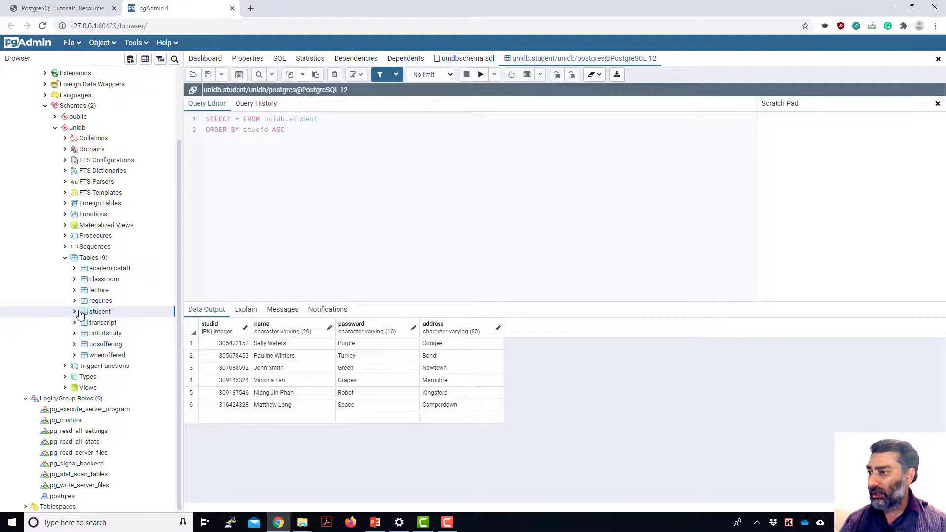
# Expand student to see its four columns and the student_pkey constraint, then collapse them
pyautogui.click(75, 311)
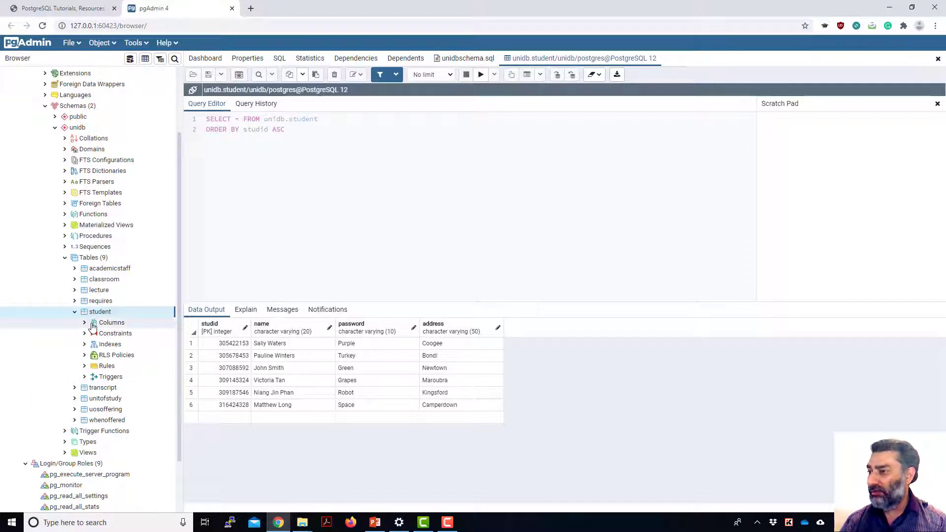
pyautogui.click(83, 322)
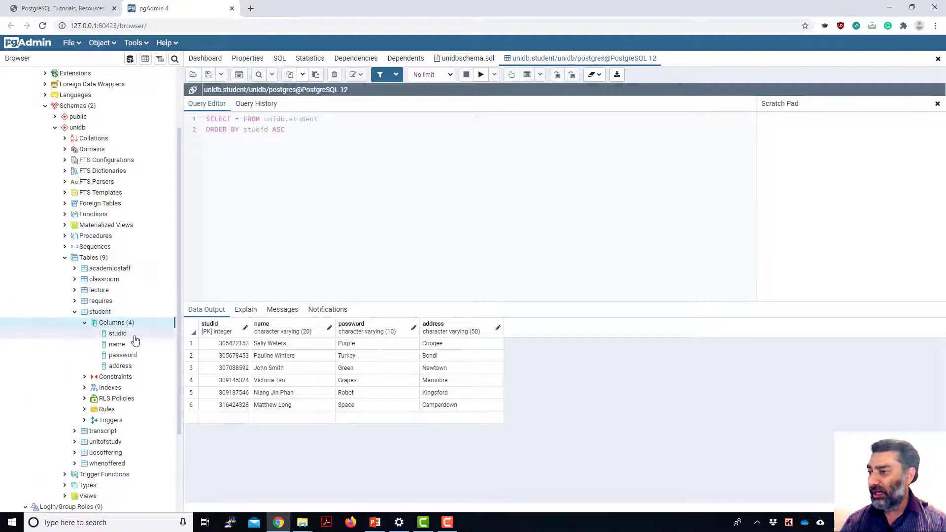
pyautogui.moveTo(86, 380)
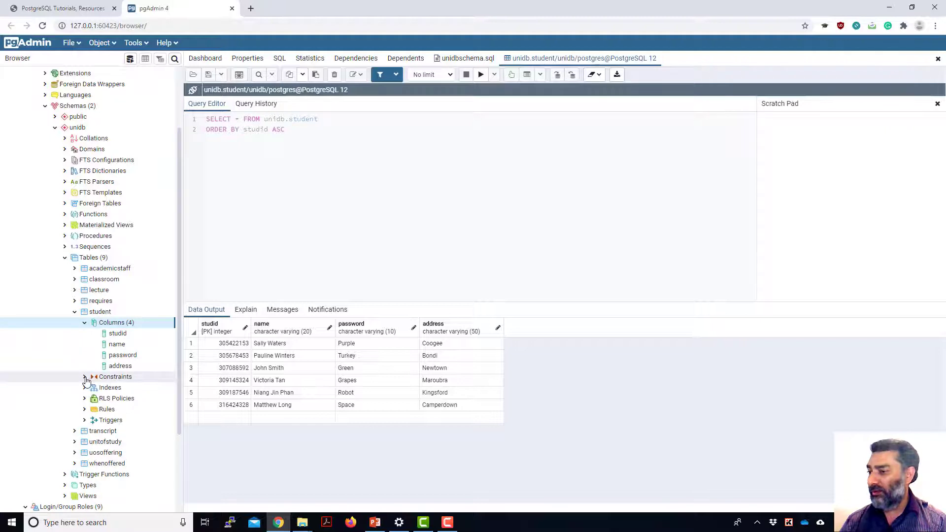
pyautogui.click(84, 377)
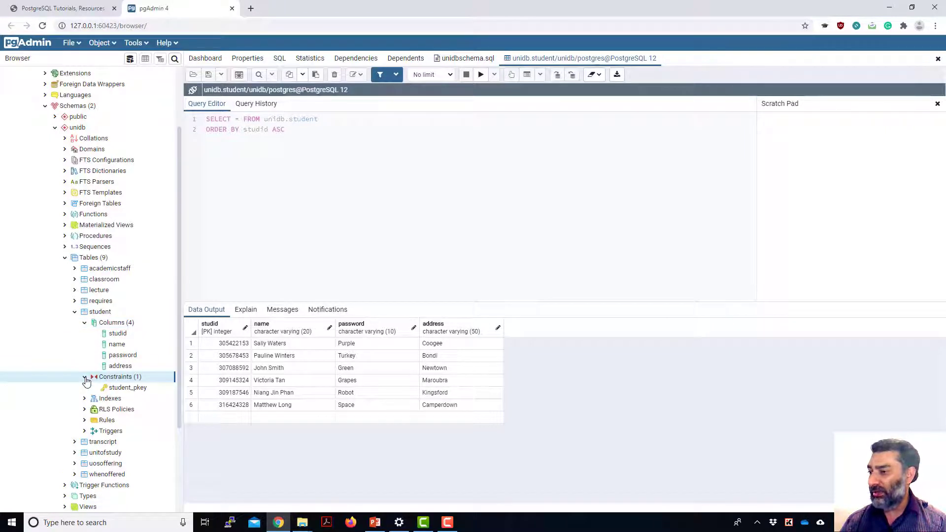
pyautogui.click(84, 376)
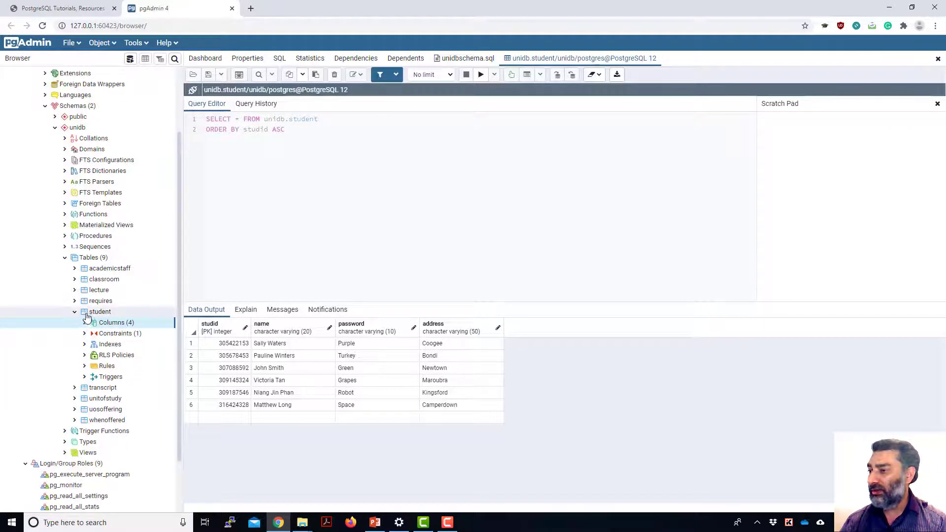
# Review student's Columns and Constraints (studid primary key, student_pkey), then cancel without saving
pyautogui.rightClick(99, 311)
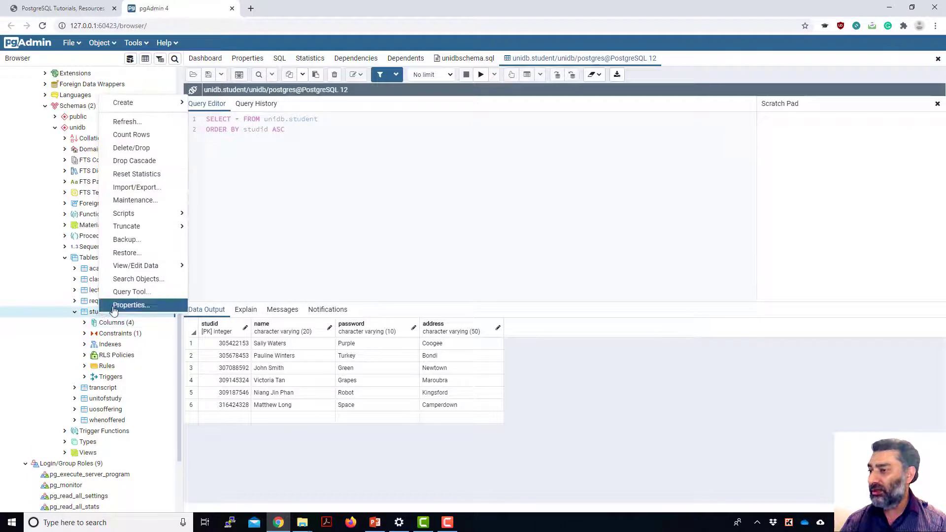
pyautogui.click(131, 304)
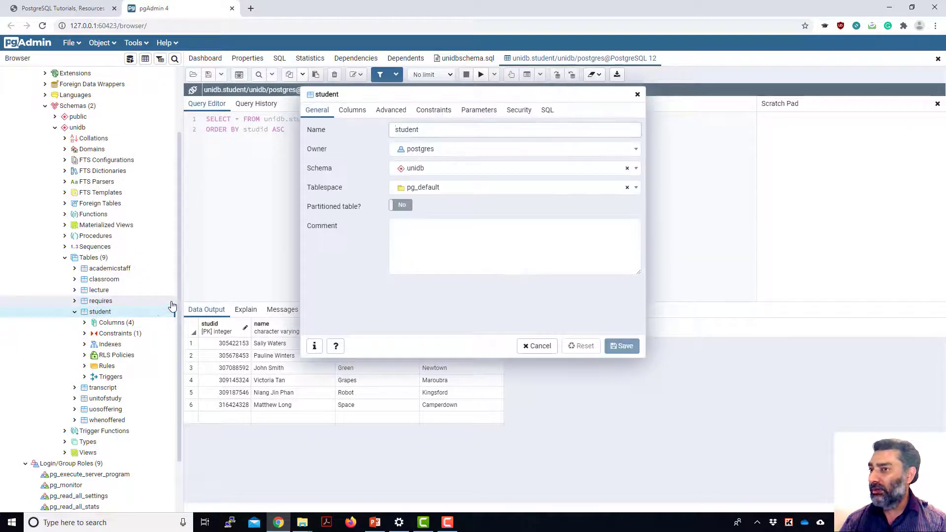
pyautogui.click(352, 110)
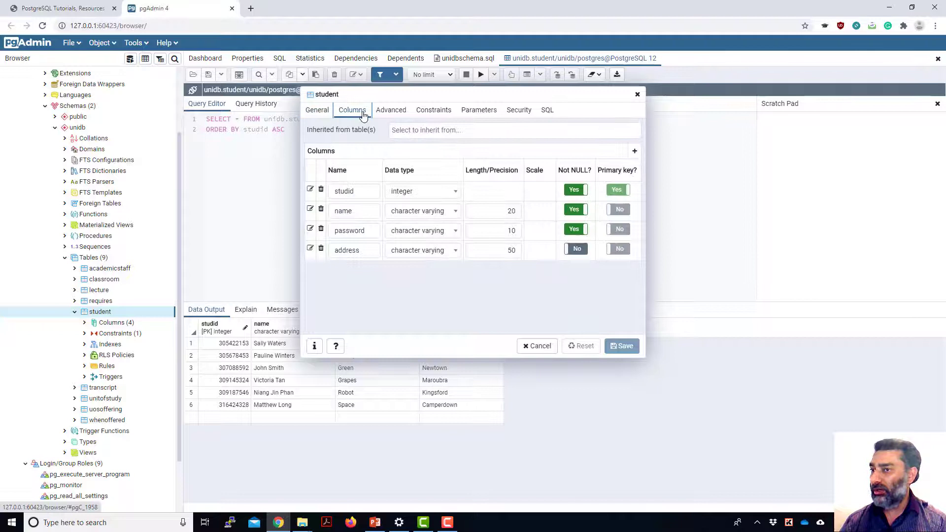
pyautogui.moveTo(408, 271)
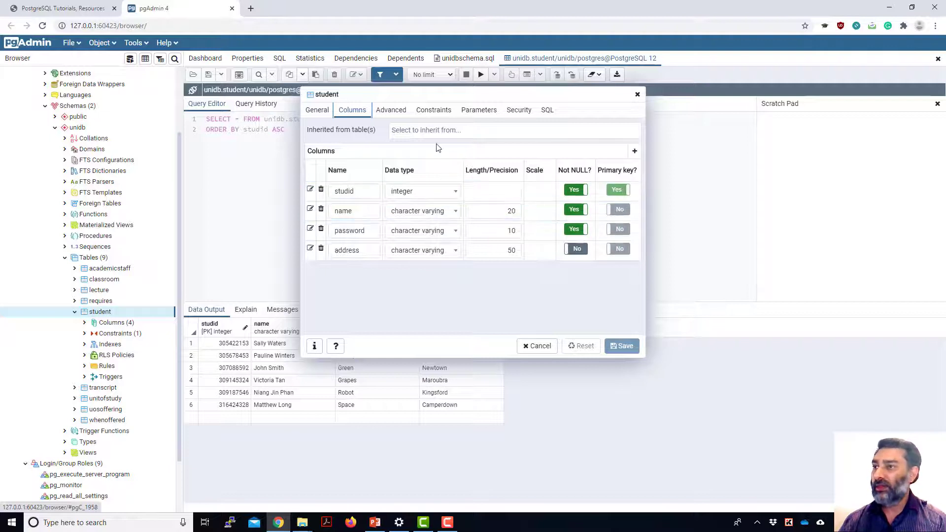
pyautogui.click(434, 110)
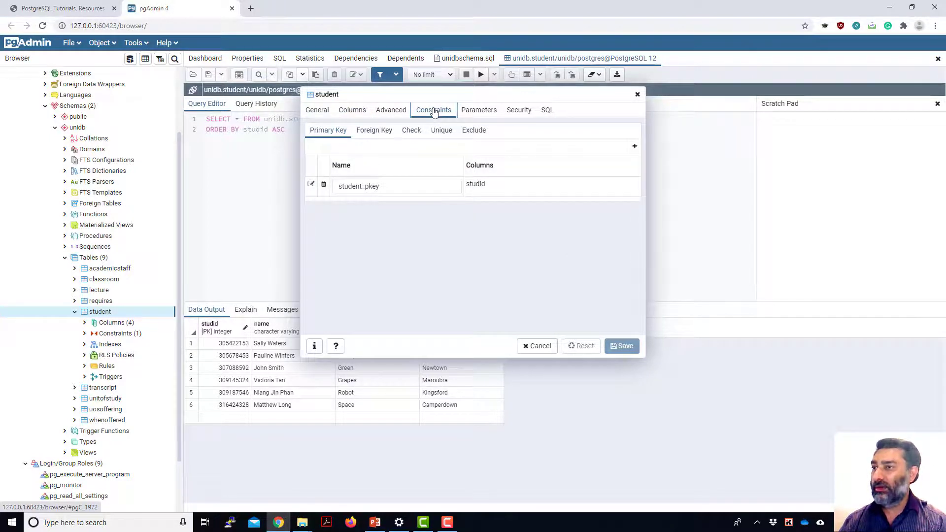
pyautogui.moveTo(352, 113)
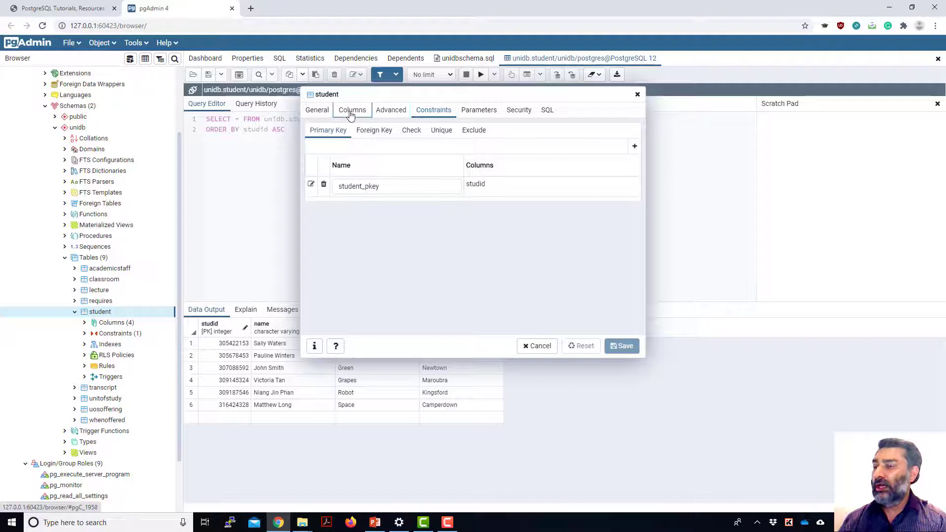
pyautogui.click(351, 110)
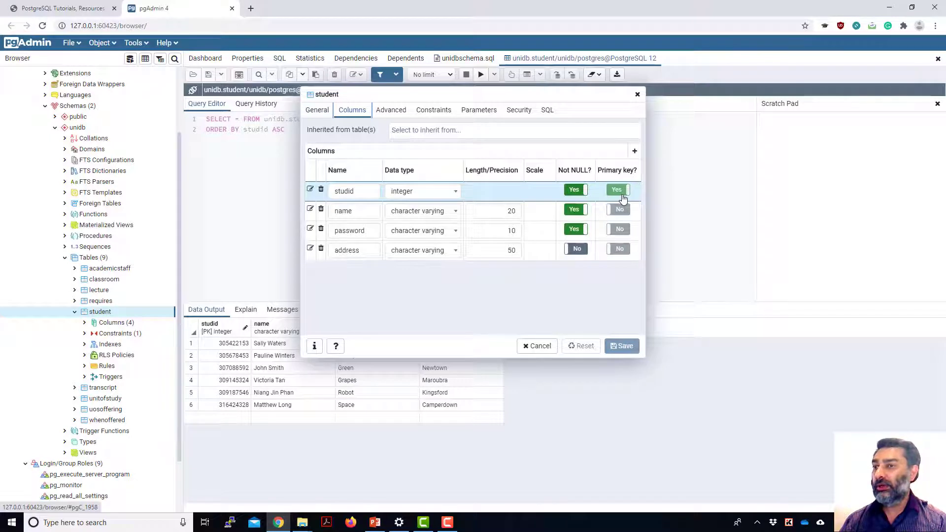
pyautogui.click(434, 110)
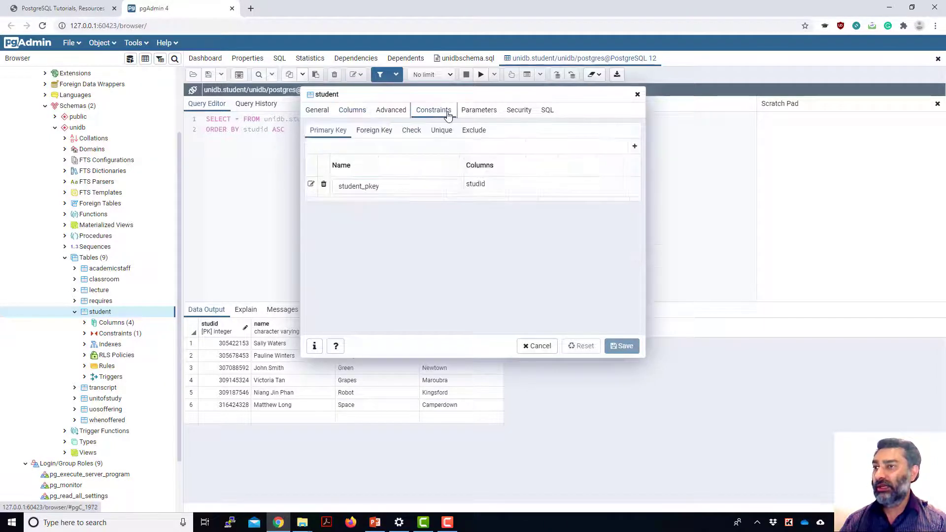
pyautogui.moveTo(610, 332)
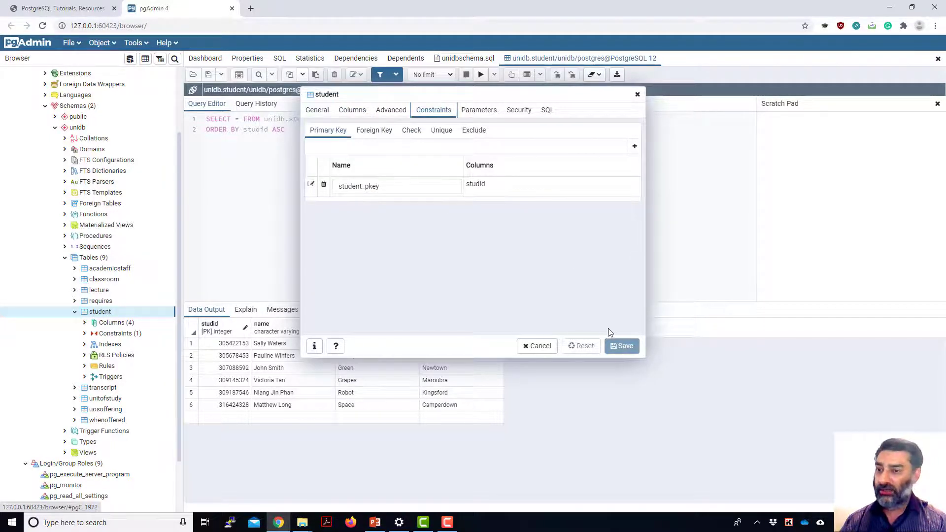
pyautogui.moveTo(539, 346)
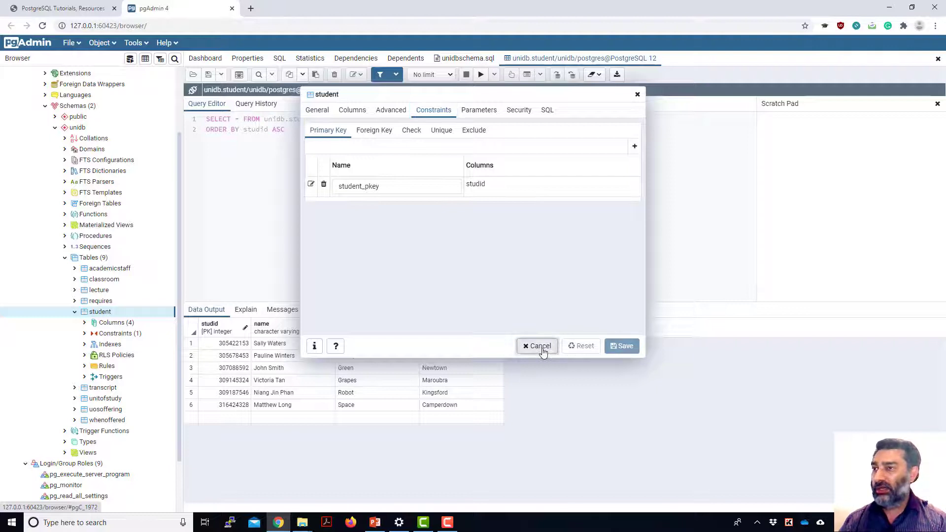
pyautogui.click(537, 346)
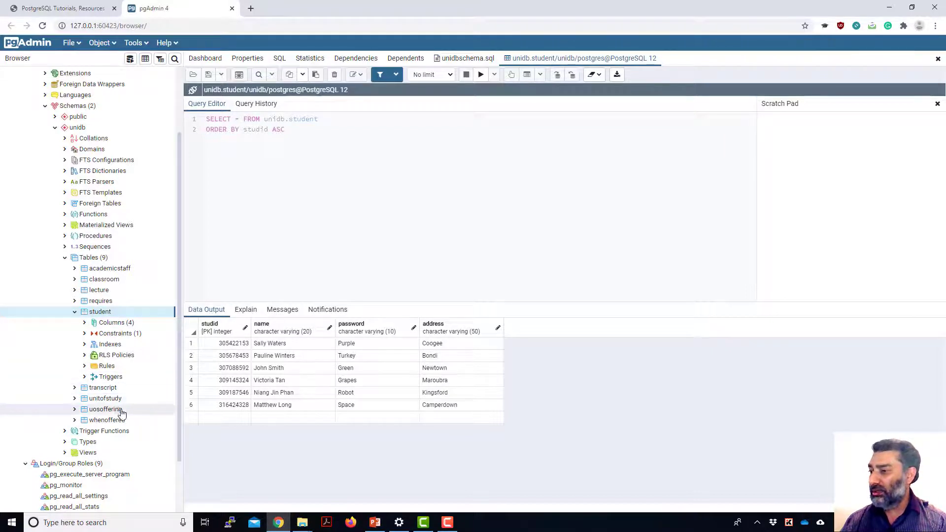
pyautogui.moveTo(103, 387)
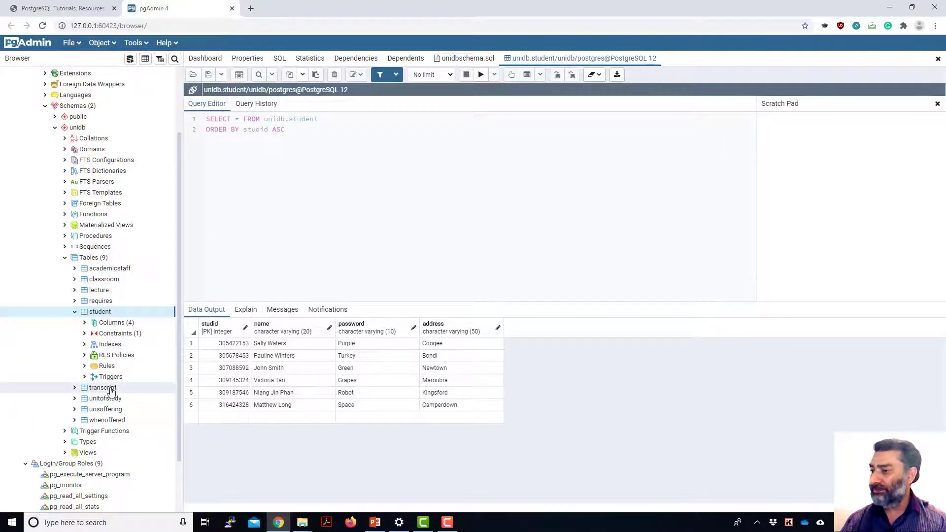
# Show the transcript table's seven rows and select the second row's year cell
pyautogui.rightClick(102, 387)
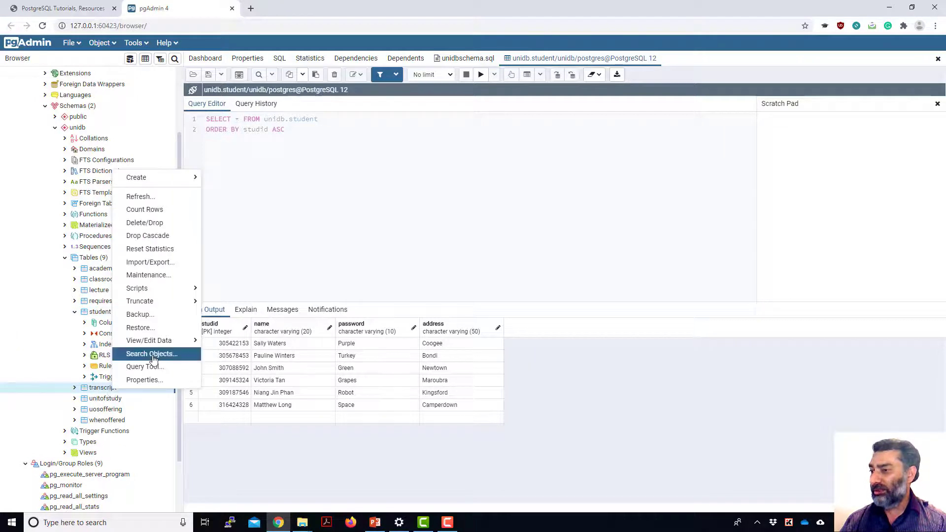
pyautogui.click(143, 366)
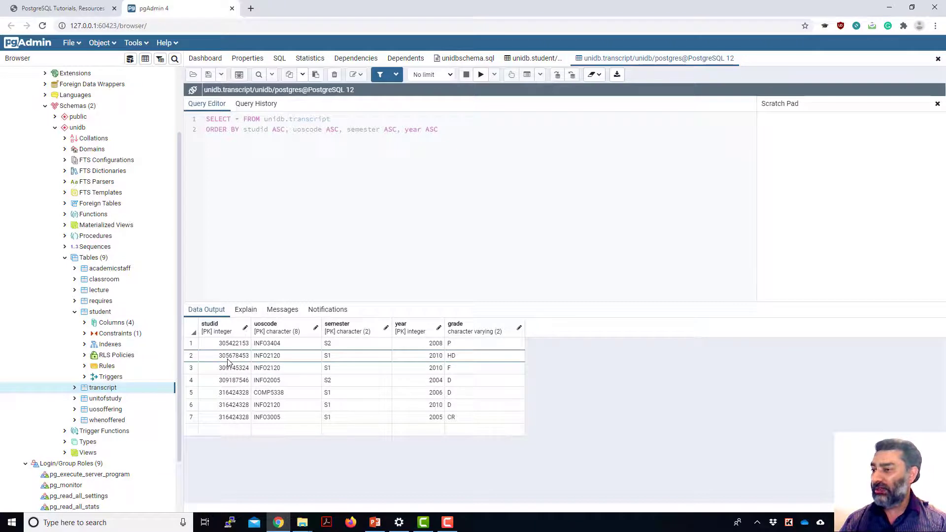
pyautogui.click(233, 355)
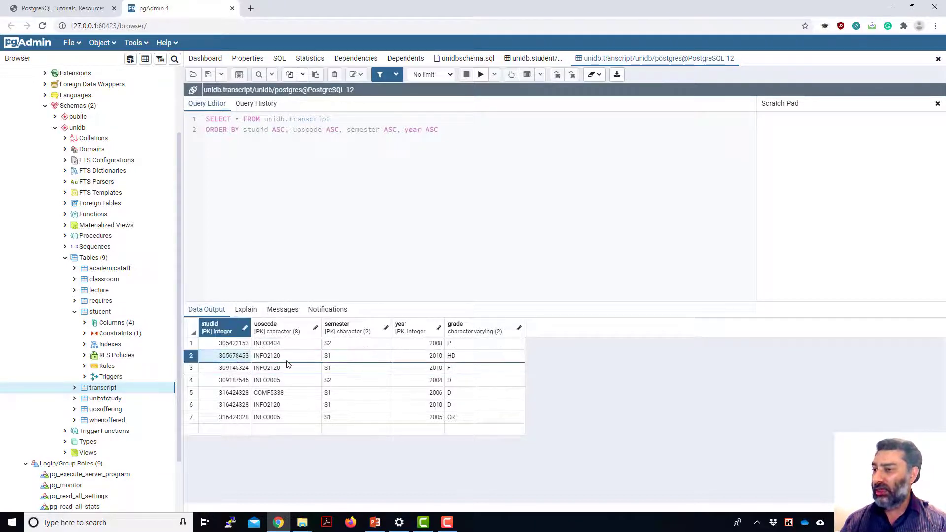
pyautogui.click(277, 328)
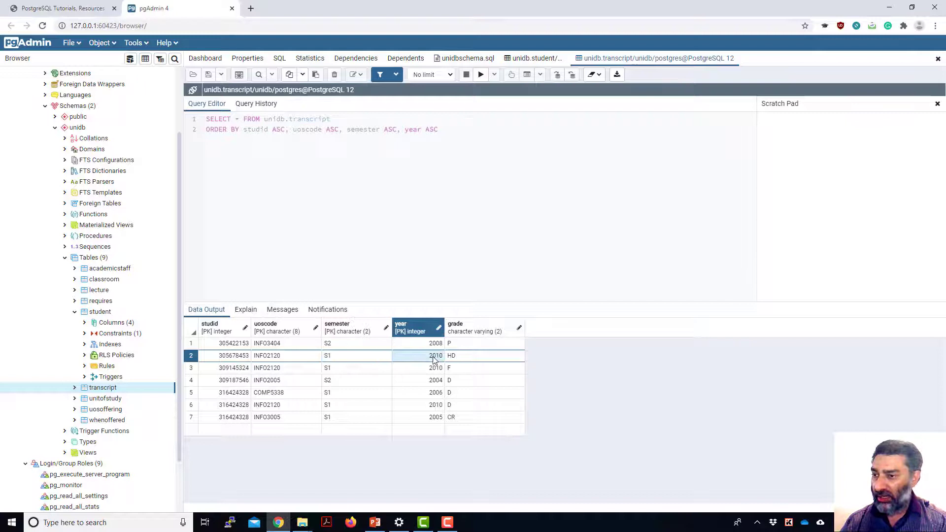
# Edit the second transcript row's year from 2010 to 2020
pyautogui.doubleClick(416, 356)
pyautogui.write('2020')
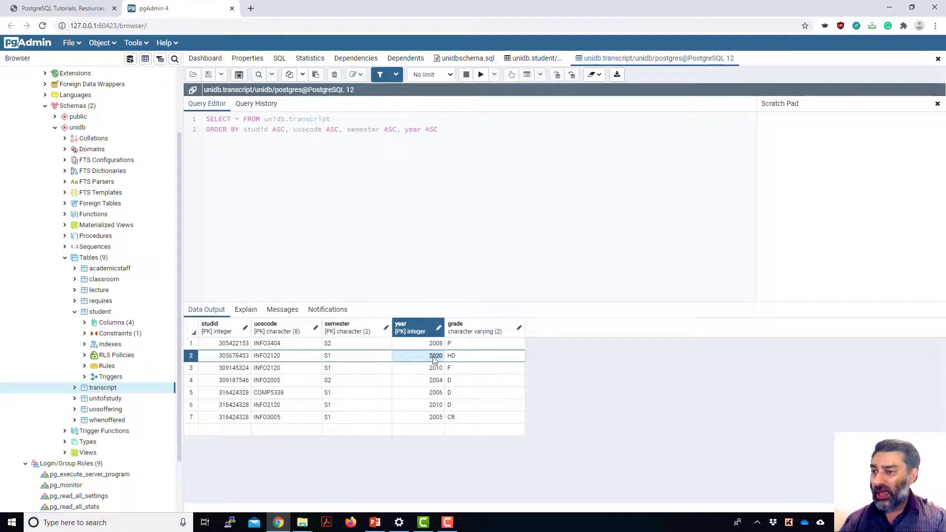
pyautogui.click(435, 368)
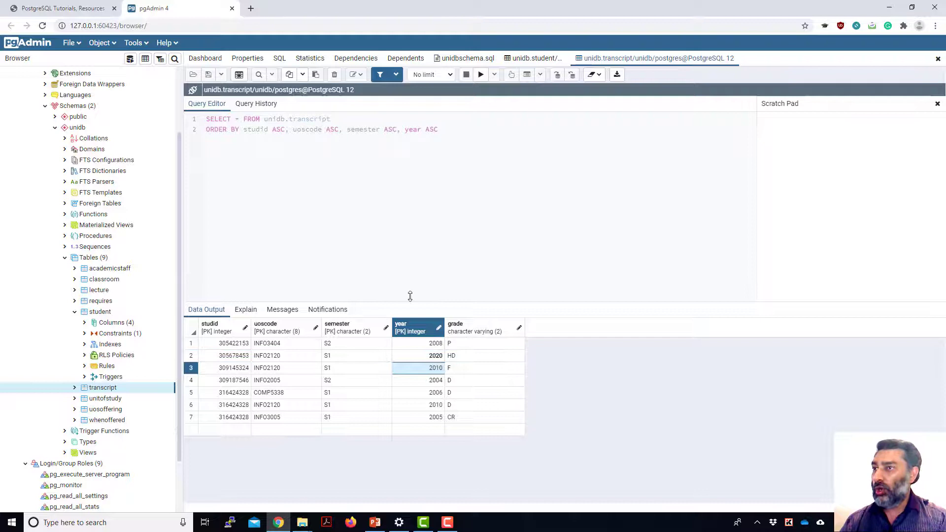
pyautogui.moveTo(441, 356)
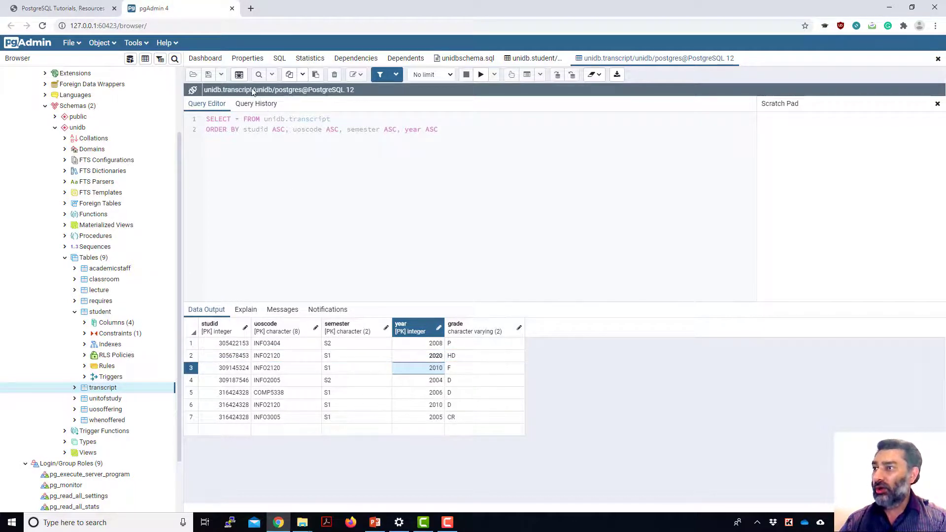
pyautogui.moveTo(239, 75)
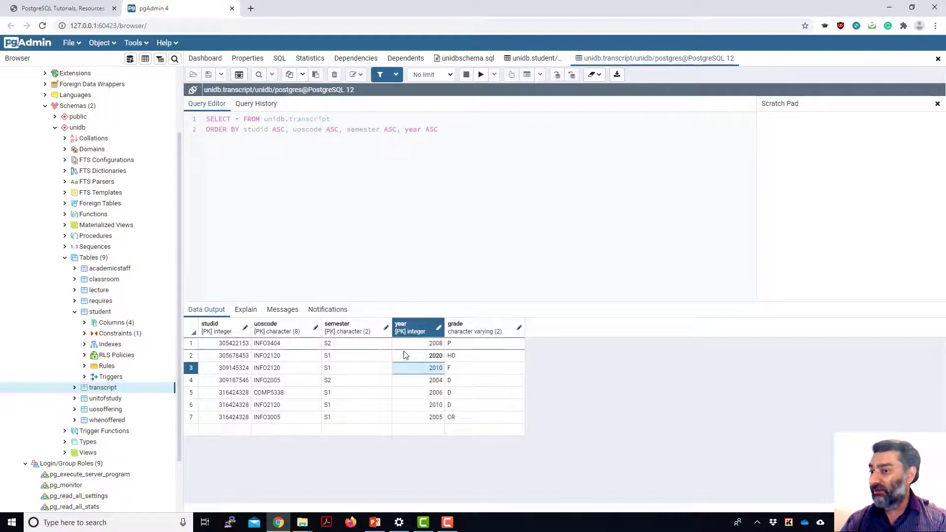
pyautogui.moveTo(298, 248)
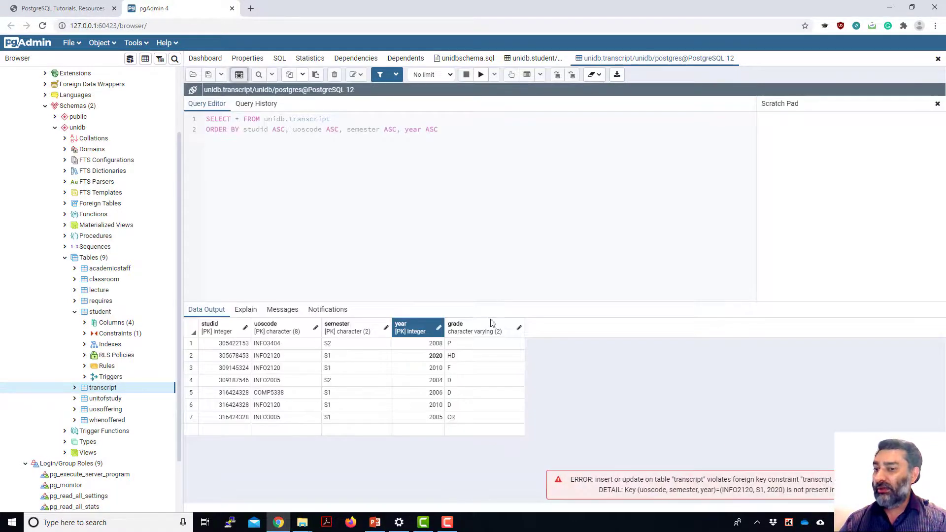
pyautogui.moveTo(574, 472)
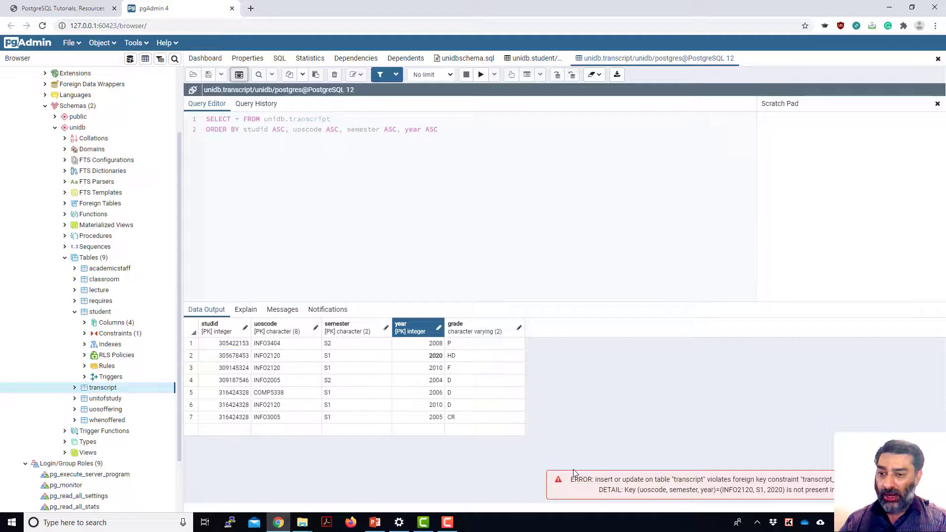
pyautogui.moveTo(676, 489)
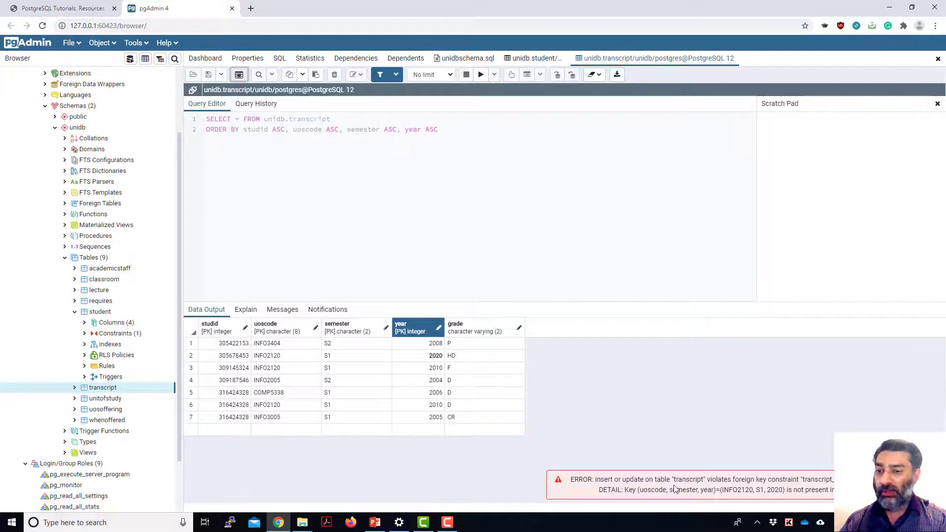
pyautogui.moveTo(809, 490)
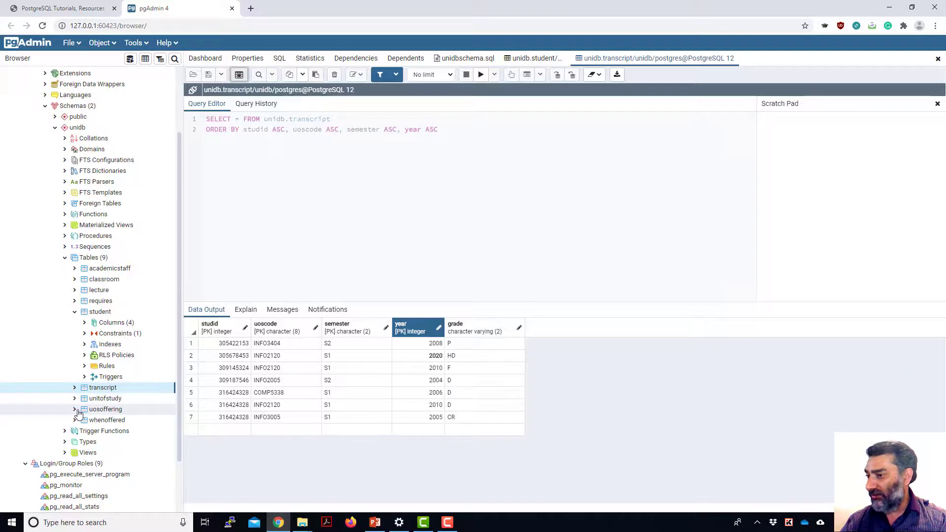
# List uosoffering's seven columns and discard the unsaved transcript year edit, restoring 2010
pyautogui.click(74, 409)
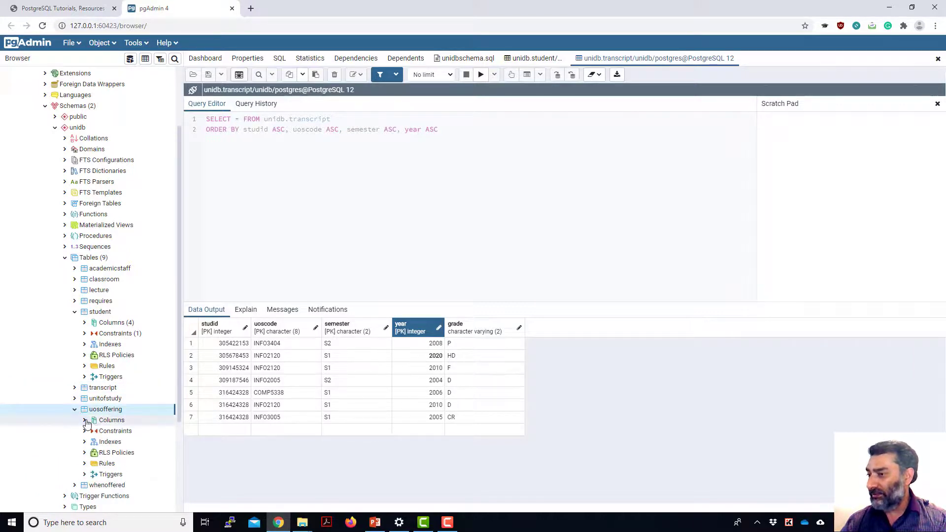
pyautogui.click(84, 420)
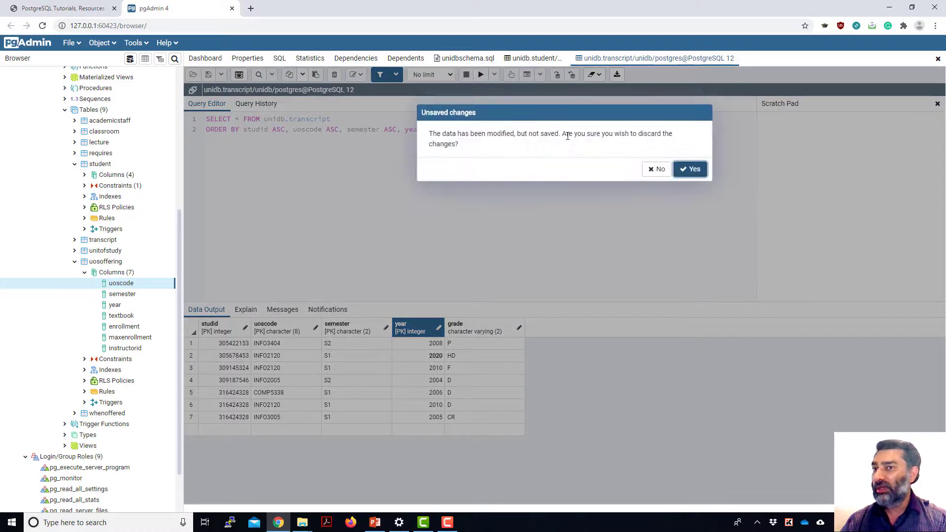
pyautogui.moveTo(648, 145)
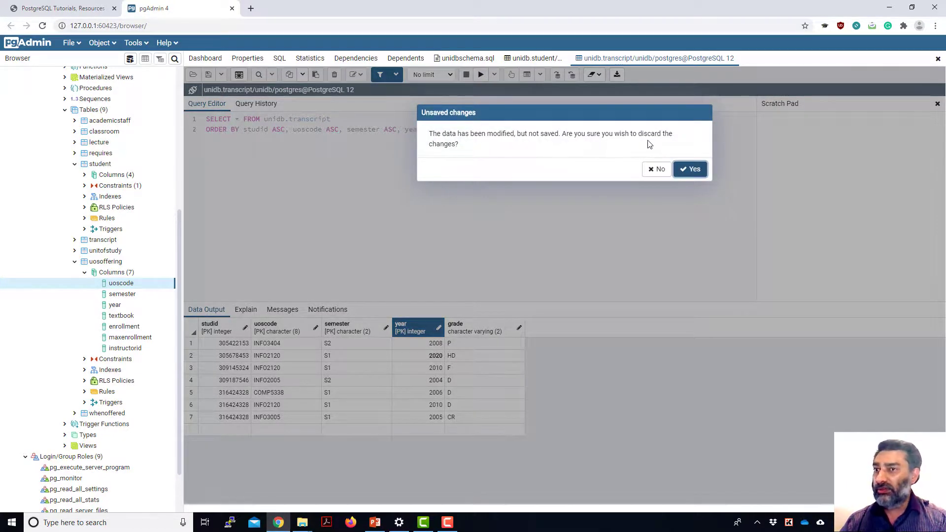
pyautogui.moveTo(695, 145)
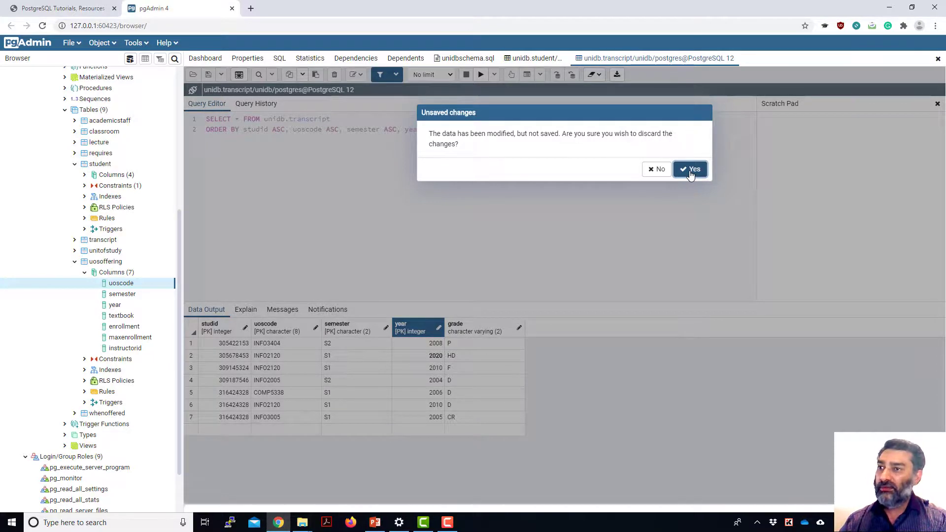
pyautogui.click(690, 169)
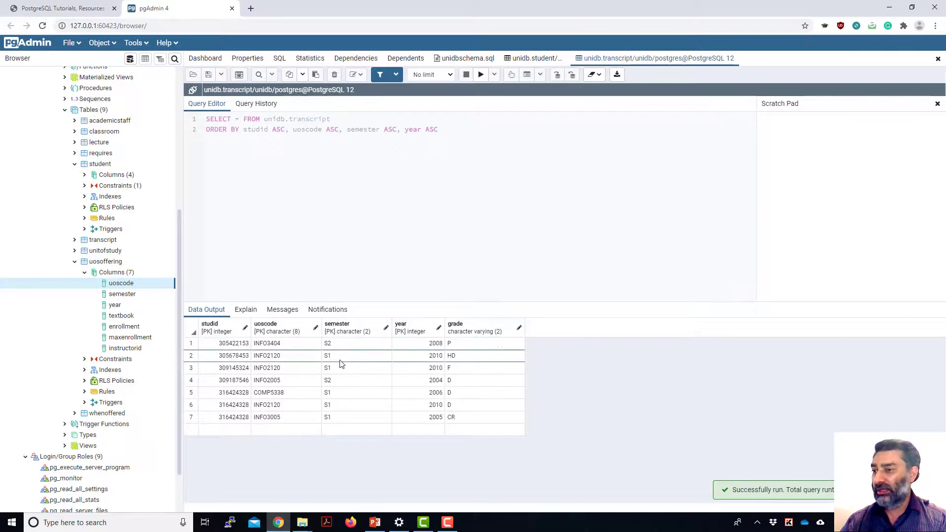
# Change the second transcript row's semester from S1 to S2 and confirm it
pyautogui.doubleClick(356, 356)
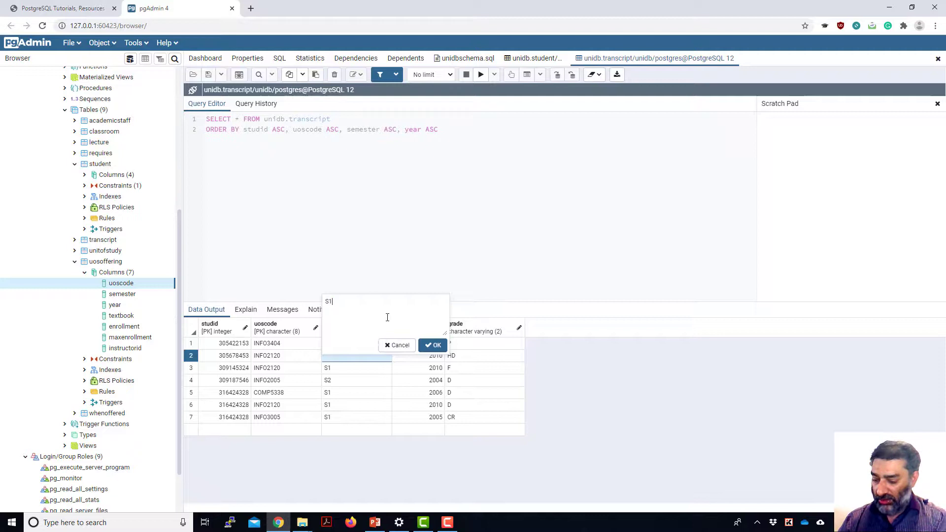
pyautogui.write('2')
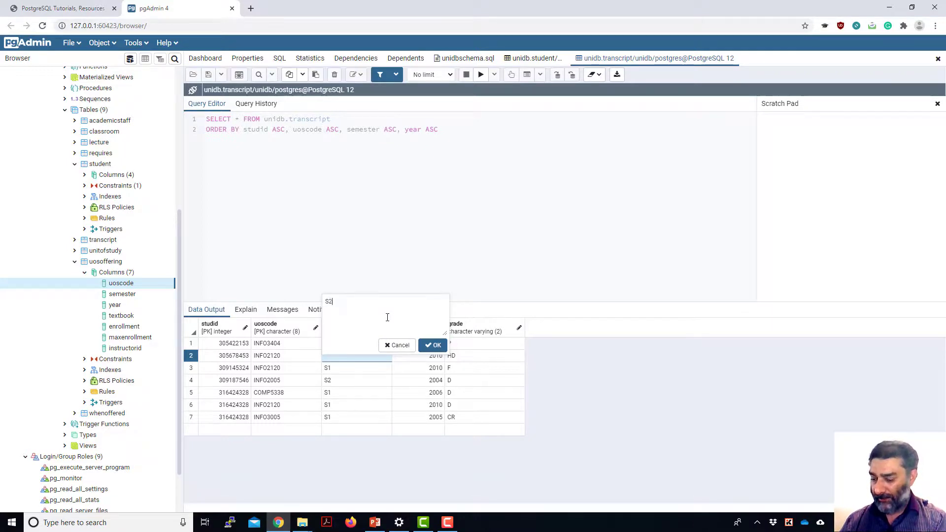
pyautogui.click(433, 344)
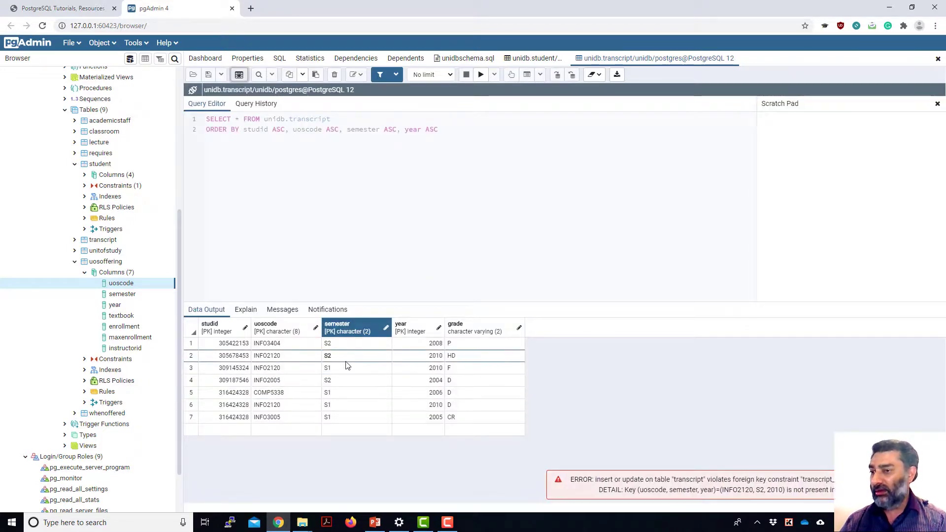
pyautogui.moveTo(106, 392)
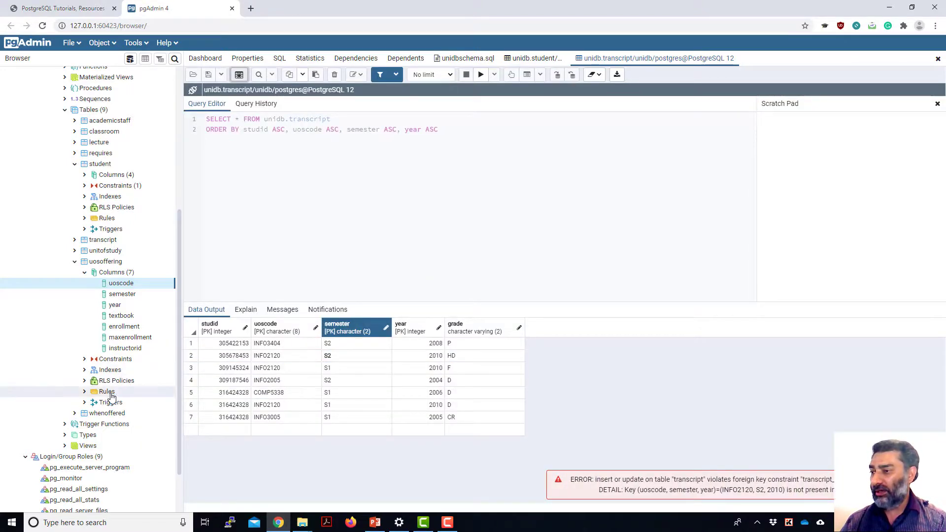
pyautogui.moveTo(127, 413)
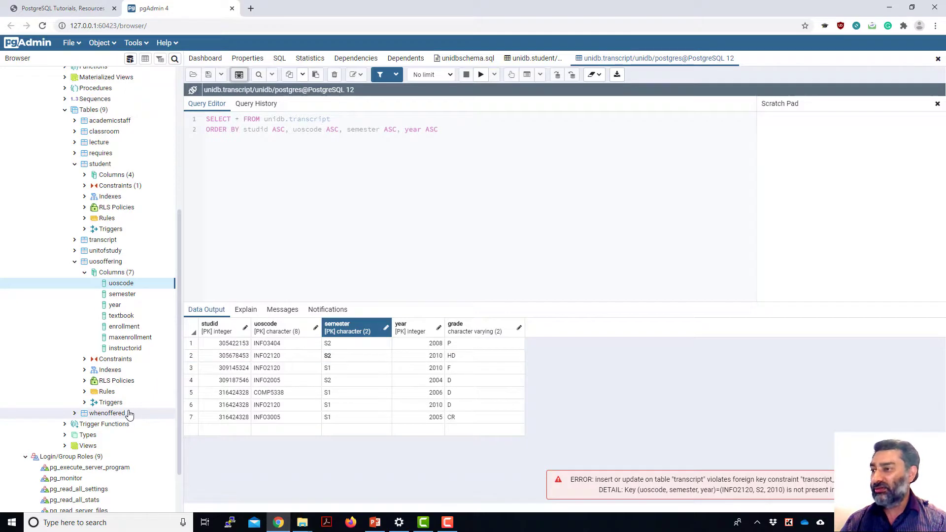
pyautogui.moveTo(279, 243)
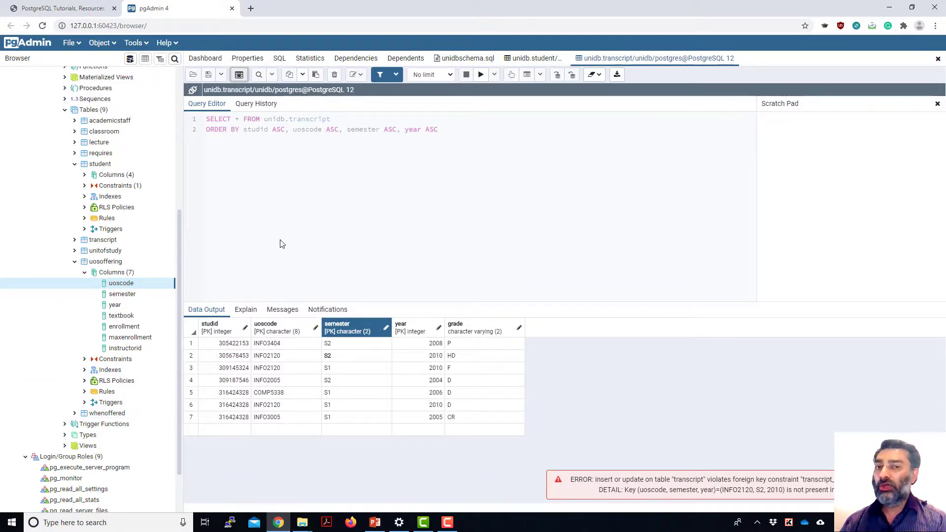